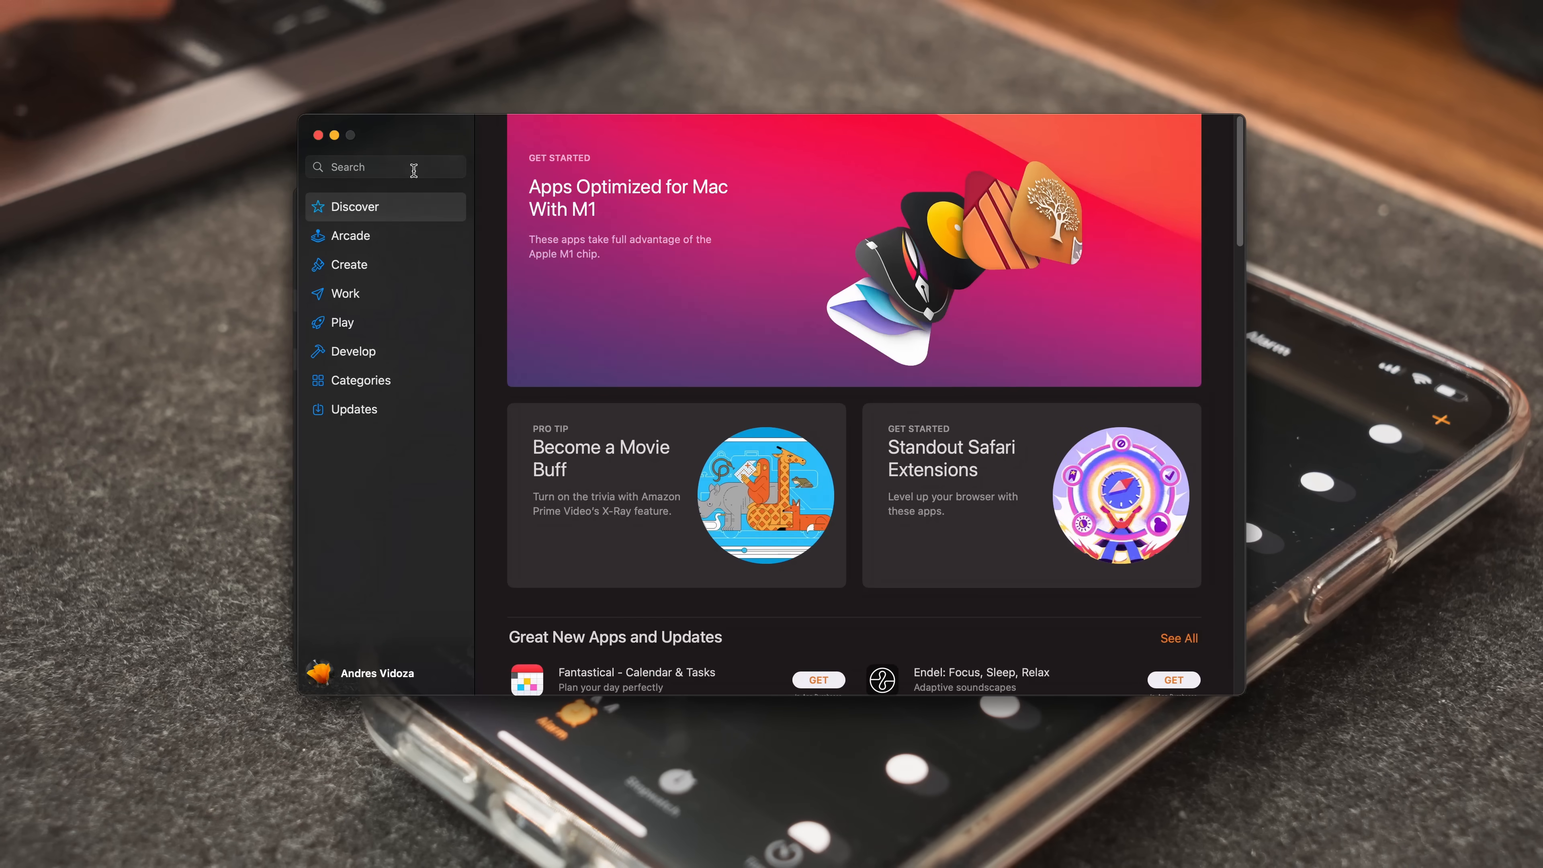
# Search the App Store for 'gestimer' to find the Gestimer timer app.
pyautogui.write('gestimer')
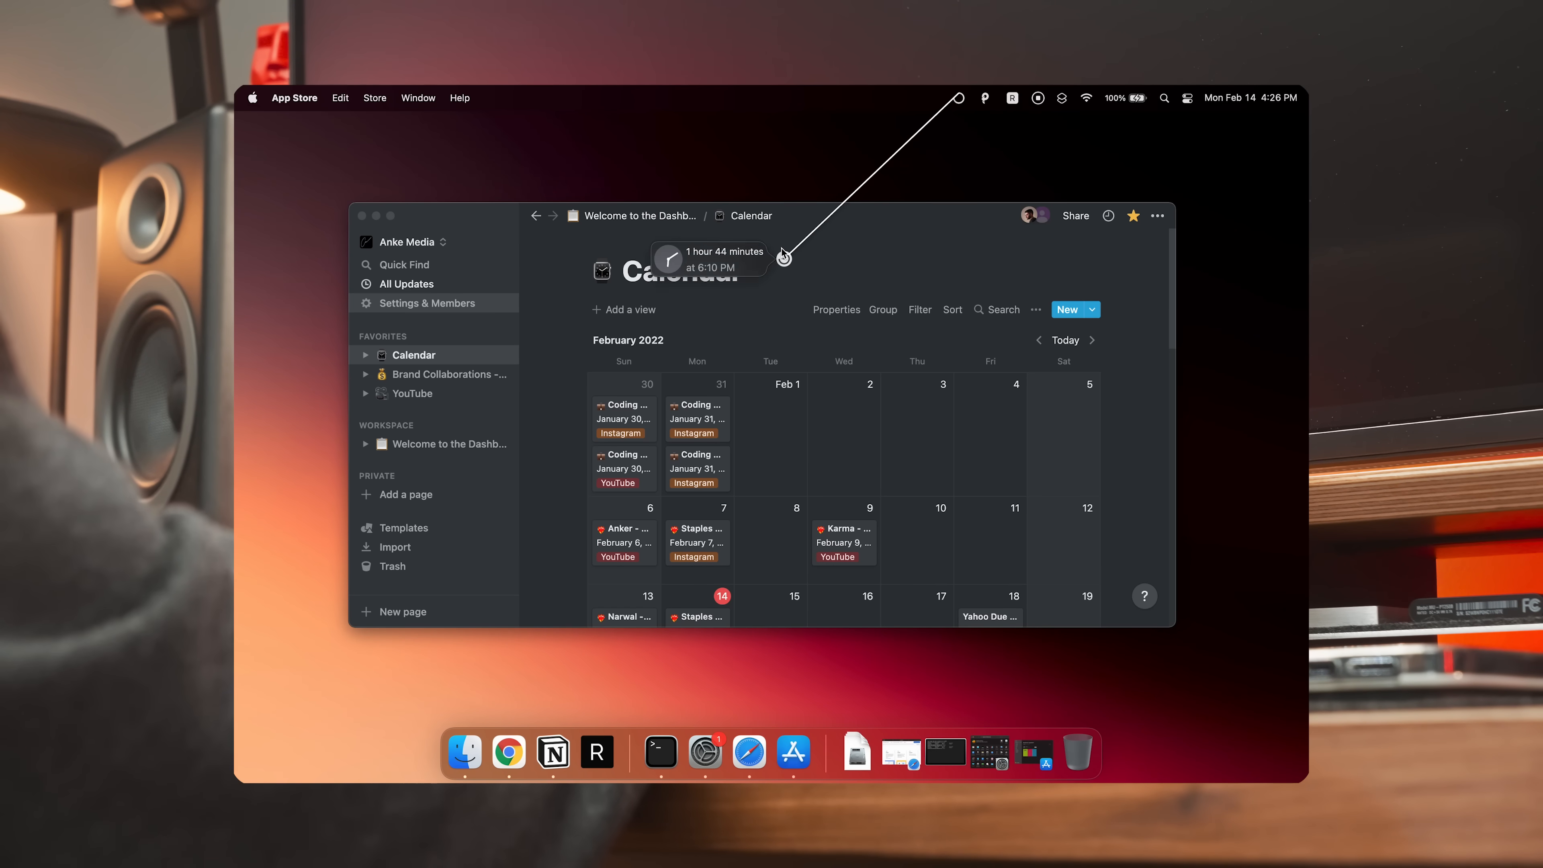
pyautogui.moveTo(970, 149)
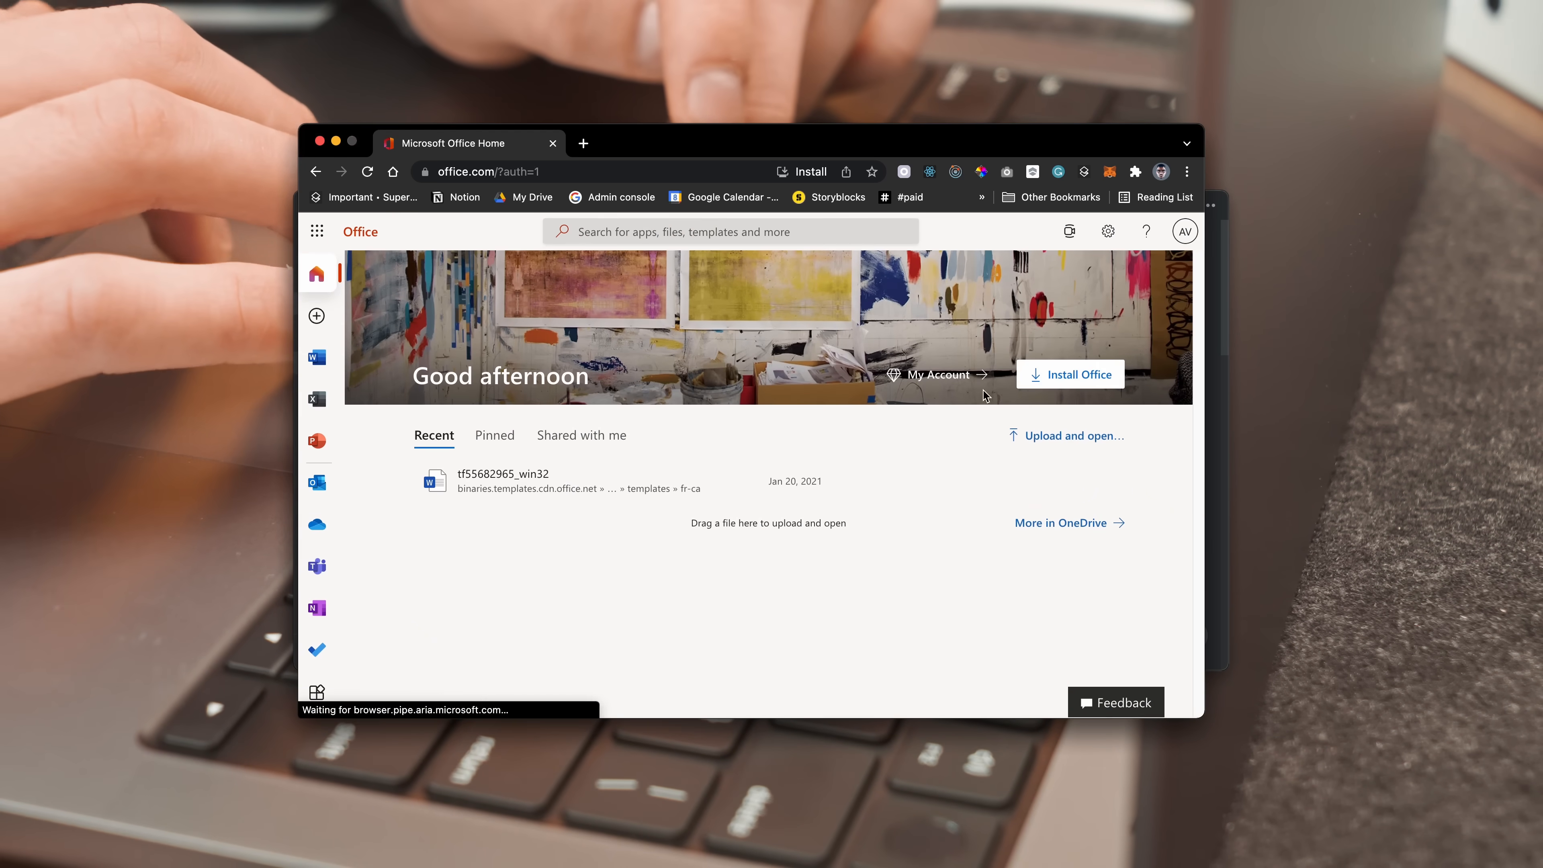
# Start installing the Office desktop apps from office.com and Acrobat DC from Creative Cloud.
pyautogui.click(1070, 374)
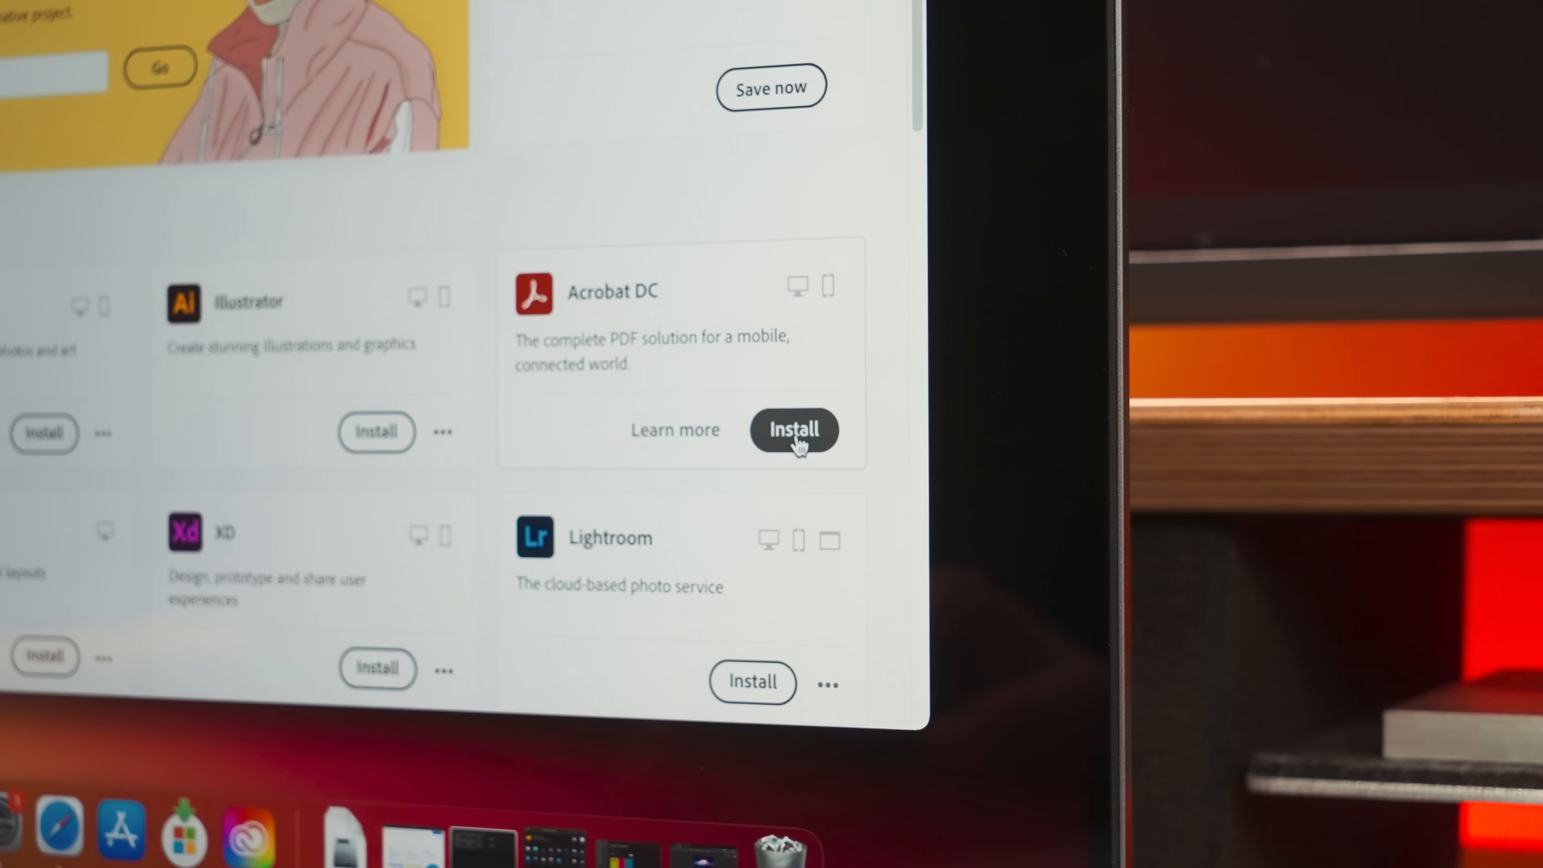
pyautogui.click(794, 430)
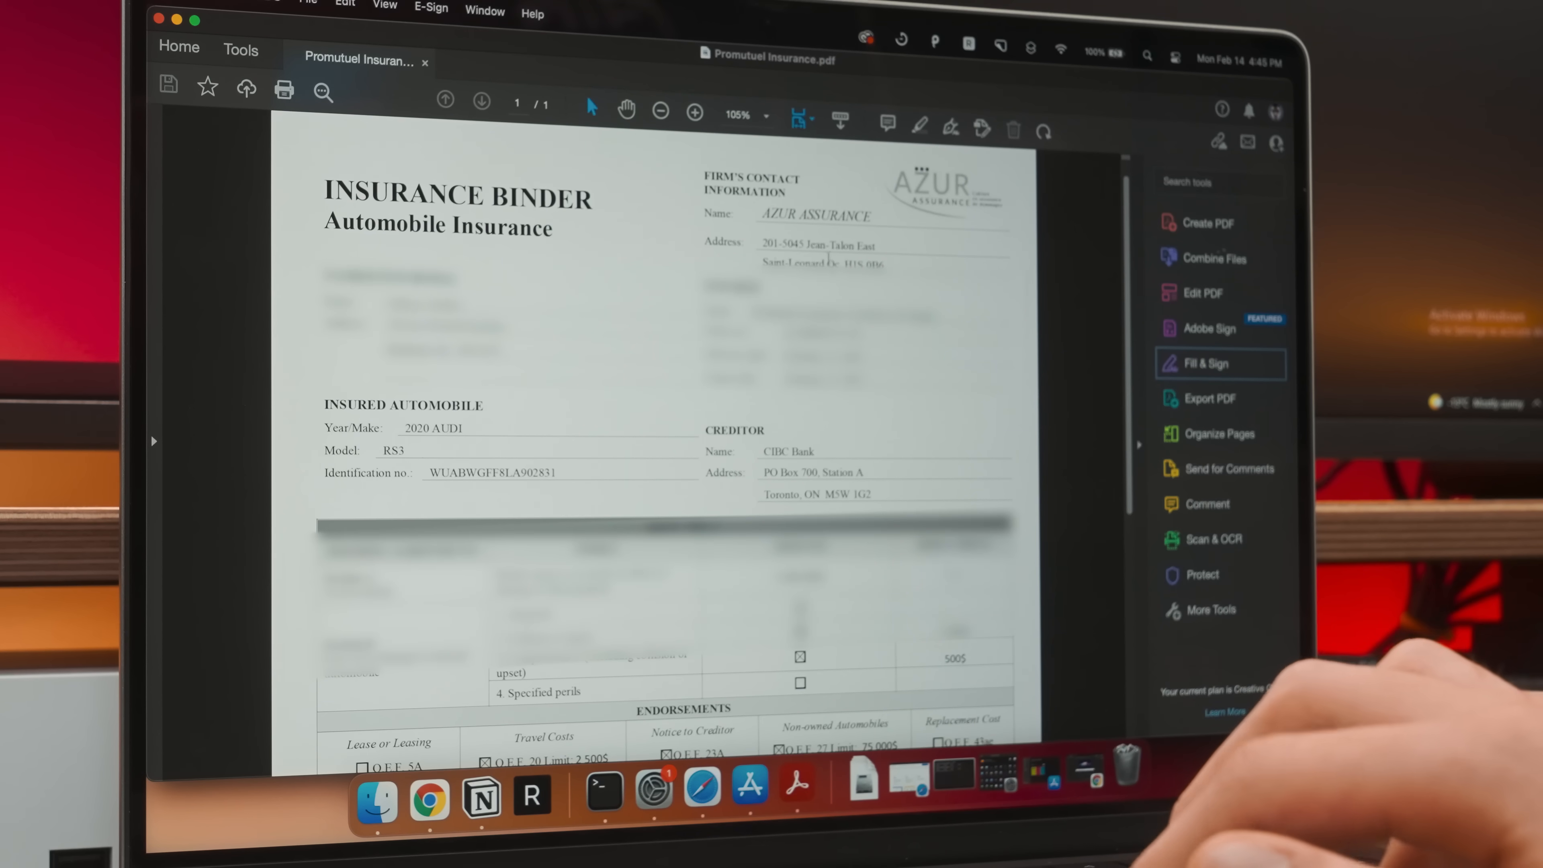
pyautogui.scroll(-3)
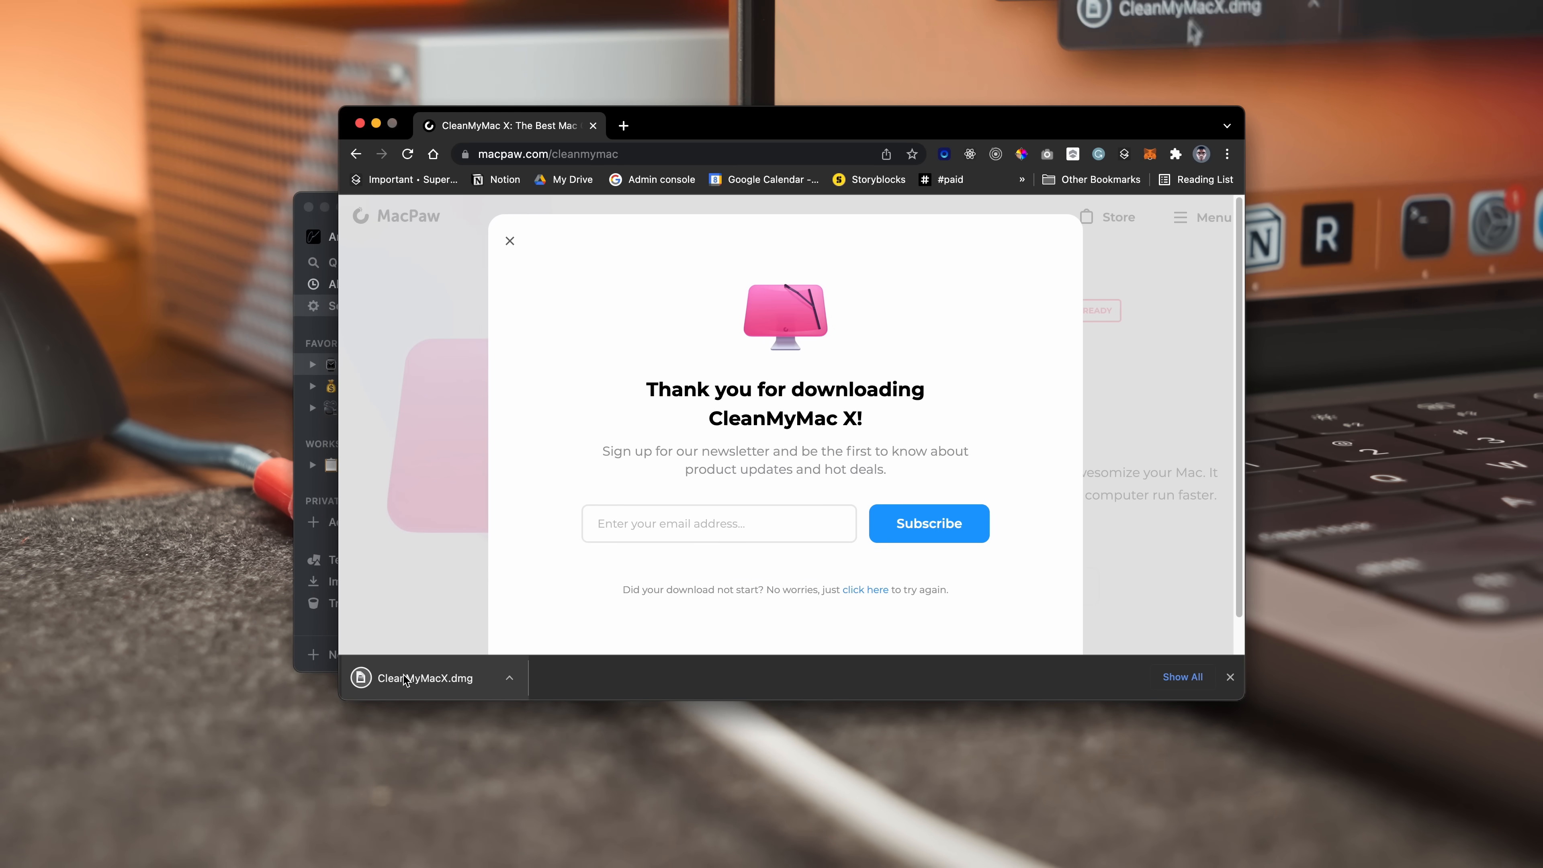
# Install CleanMyMac X from the downloaded disk image into Applications.
pyautogui.click(424, 679)
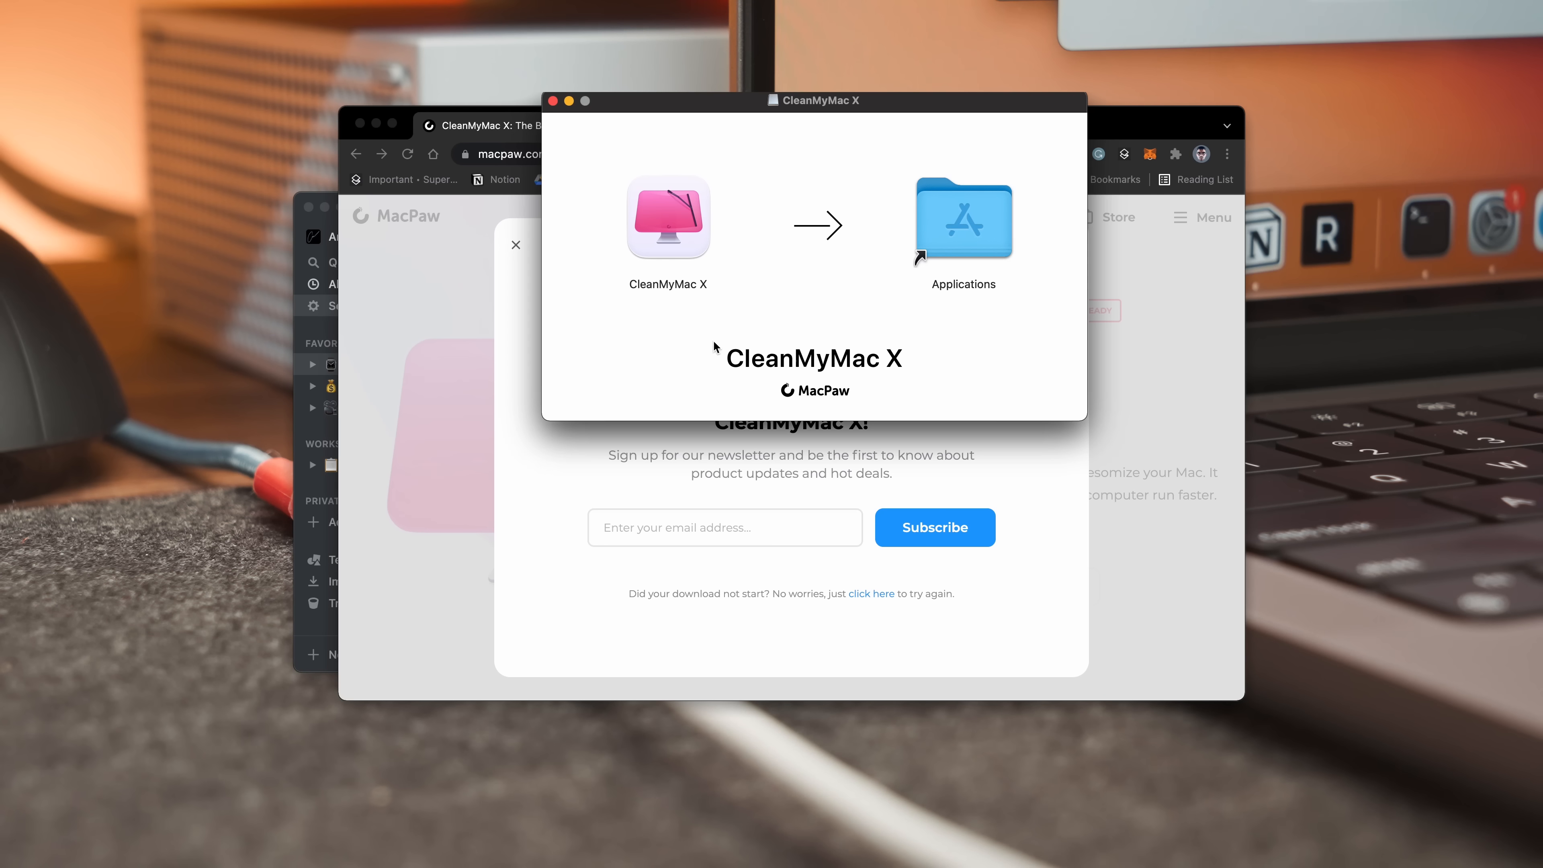
pyautogui.click(667, 217)
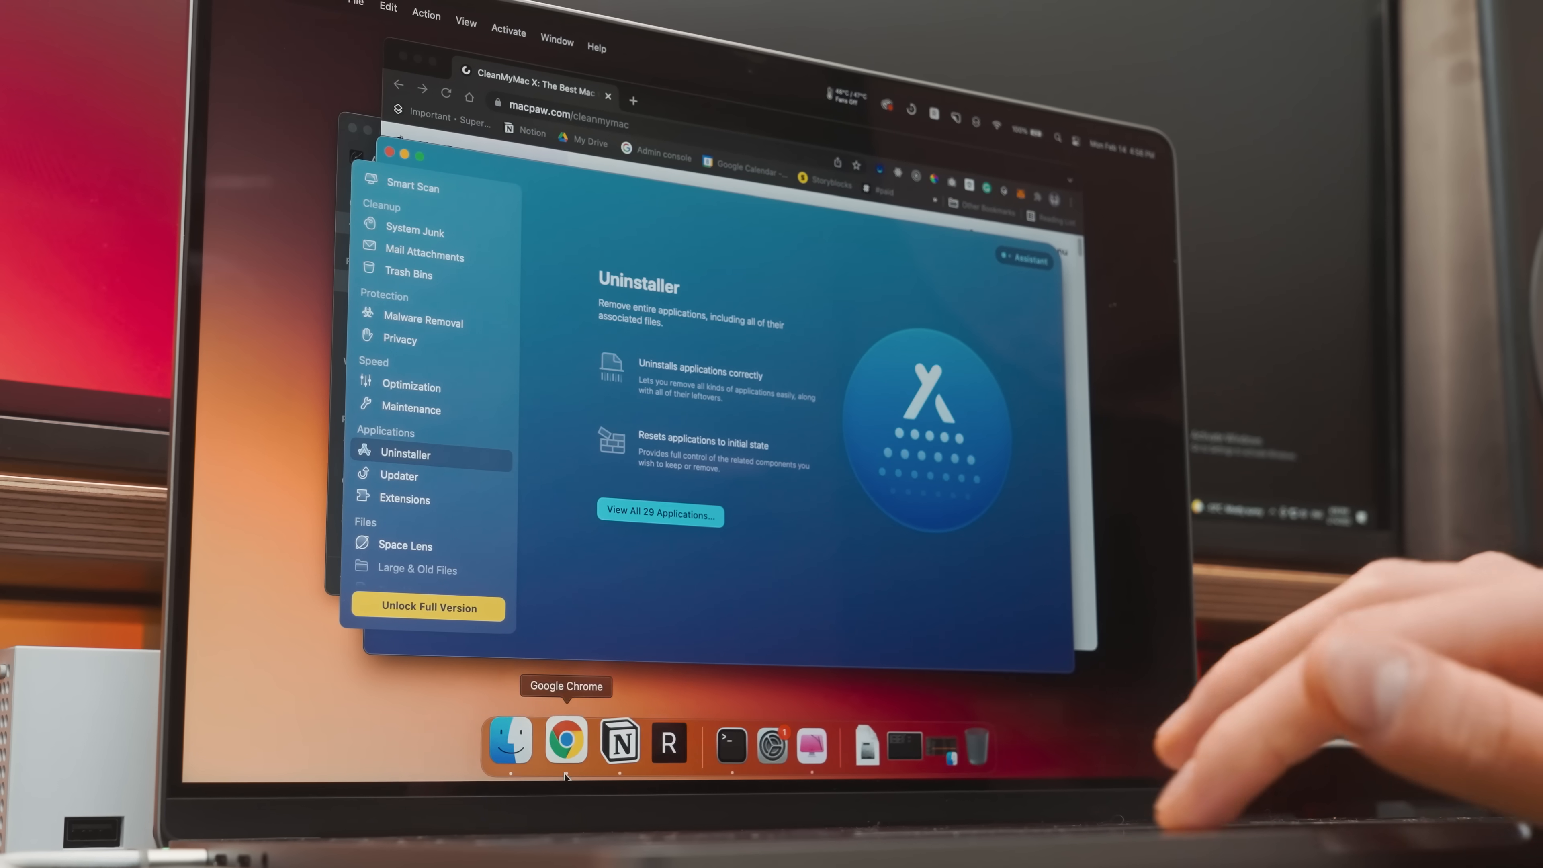
pyautogui.moveTo(559, 748)
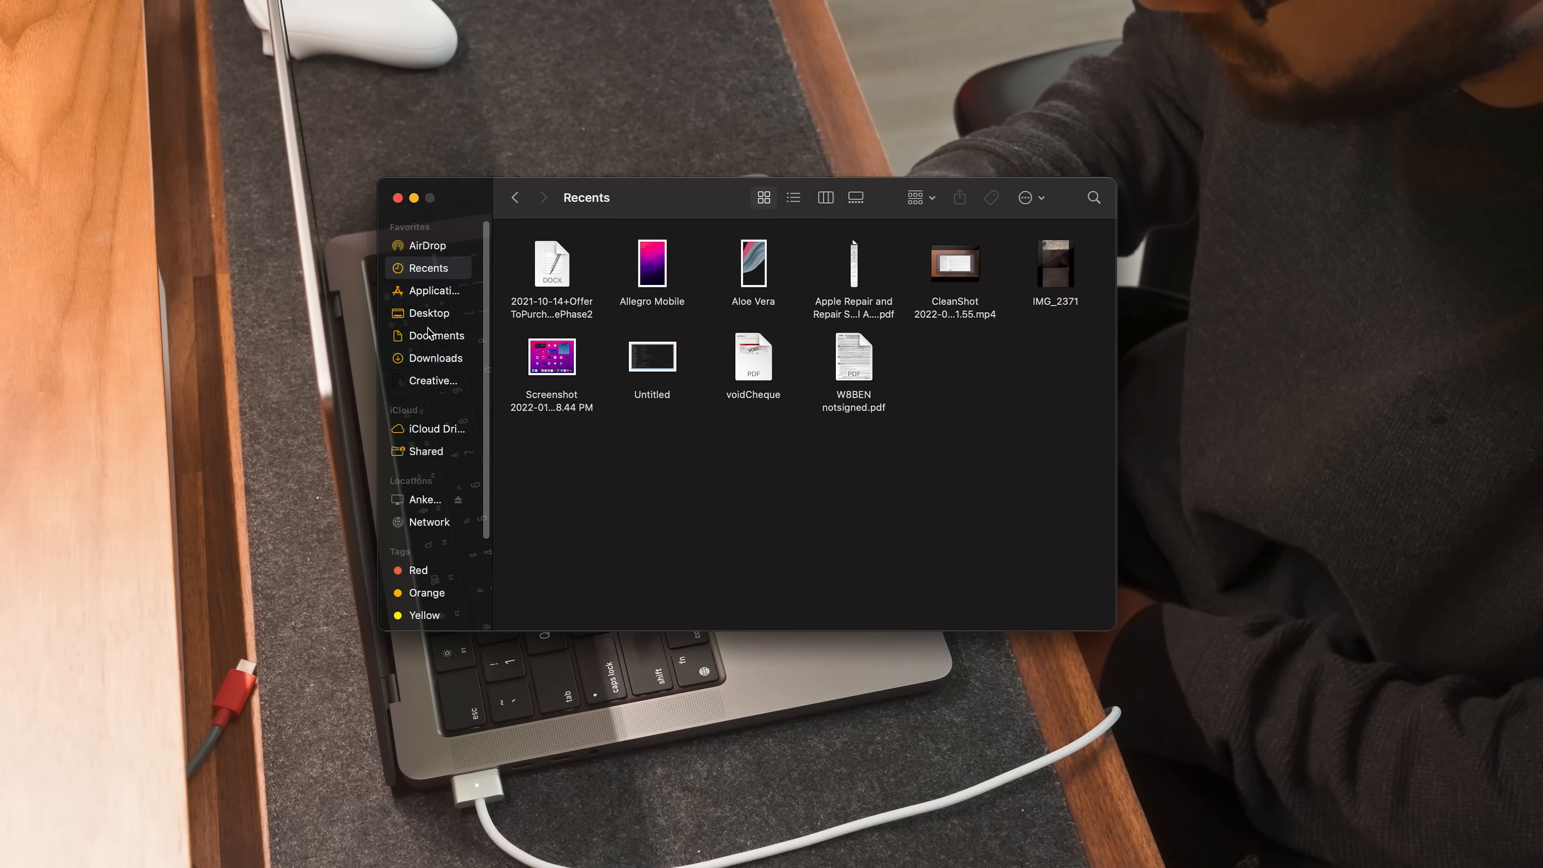
# Set the Sort By arrangement for the Desktop folder's icons in its view options.
pyautogui.click(428, 313)
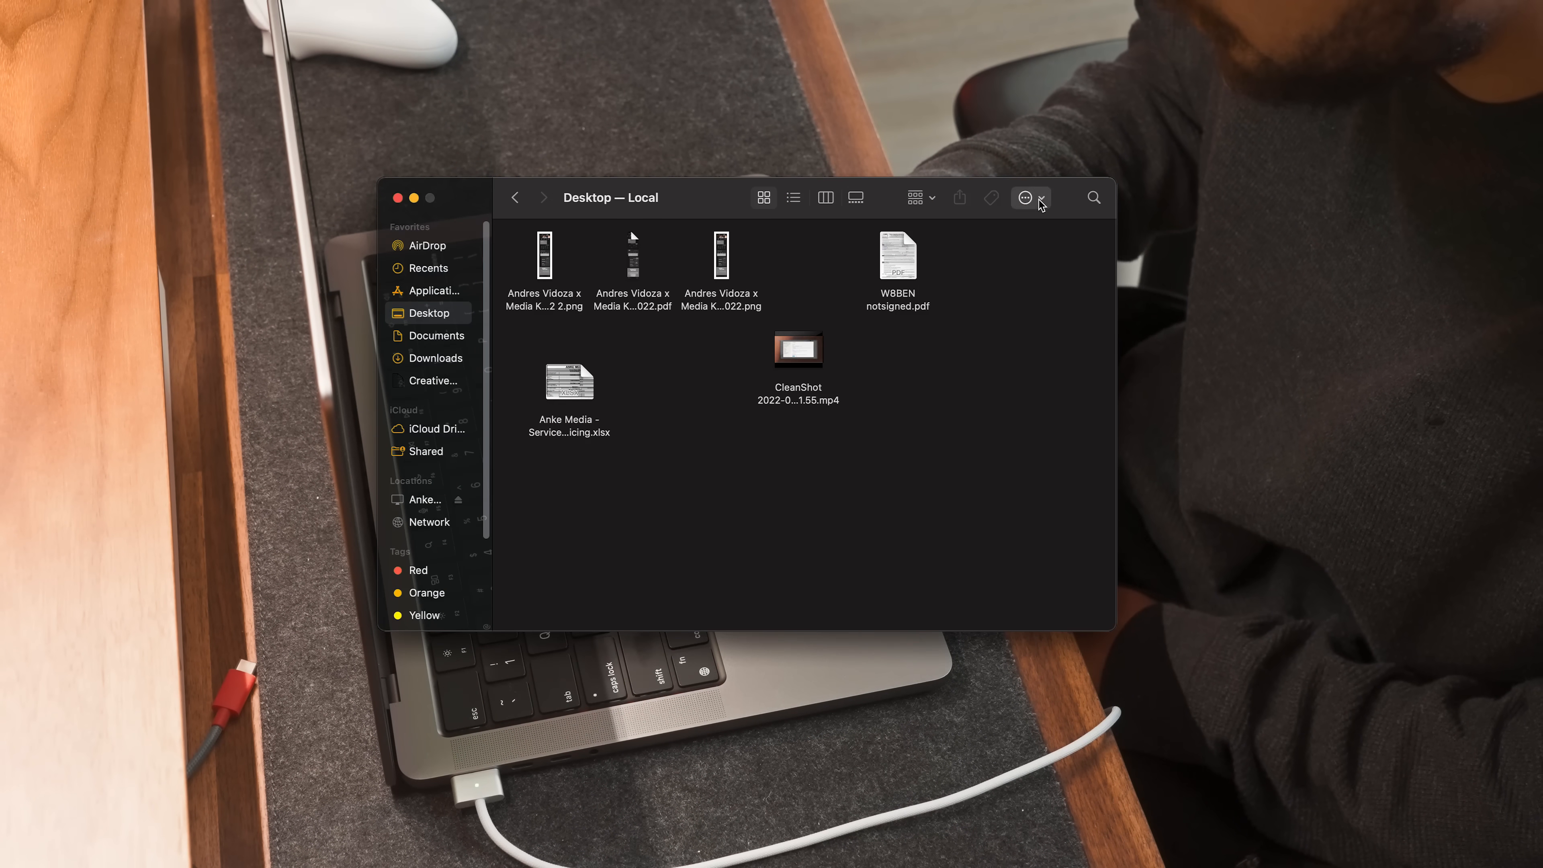
pyautogui.click(1023, 197)
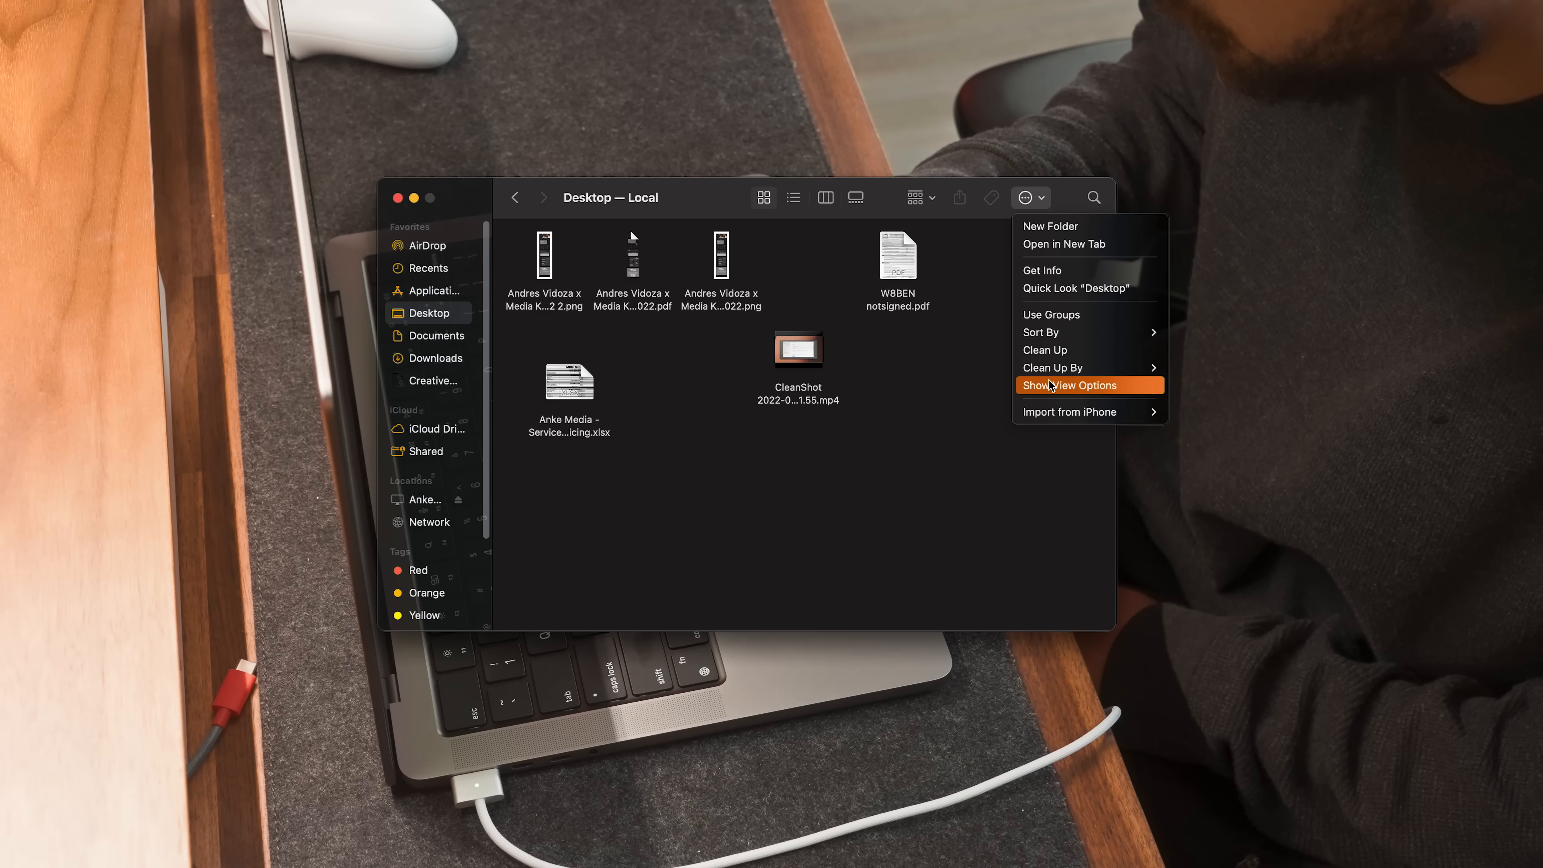
pyautogui.click(1069, 385)
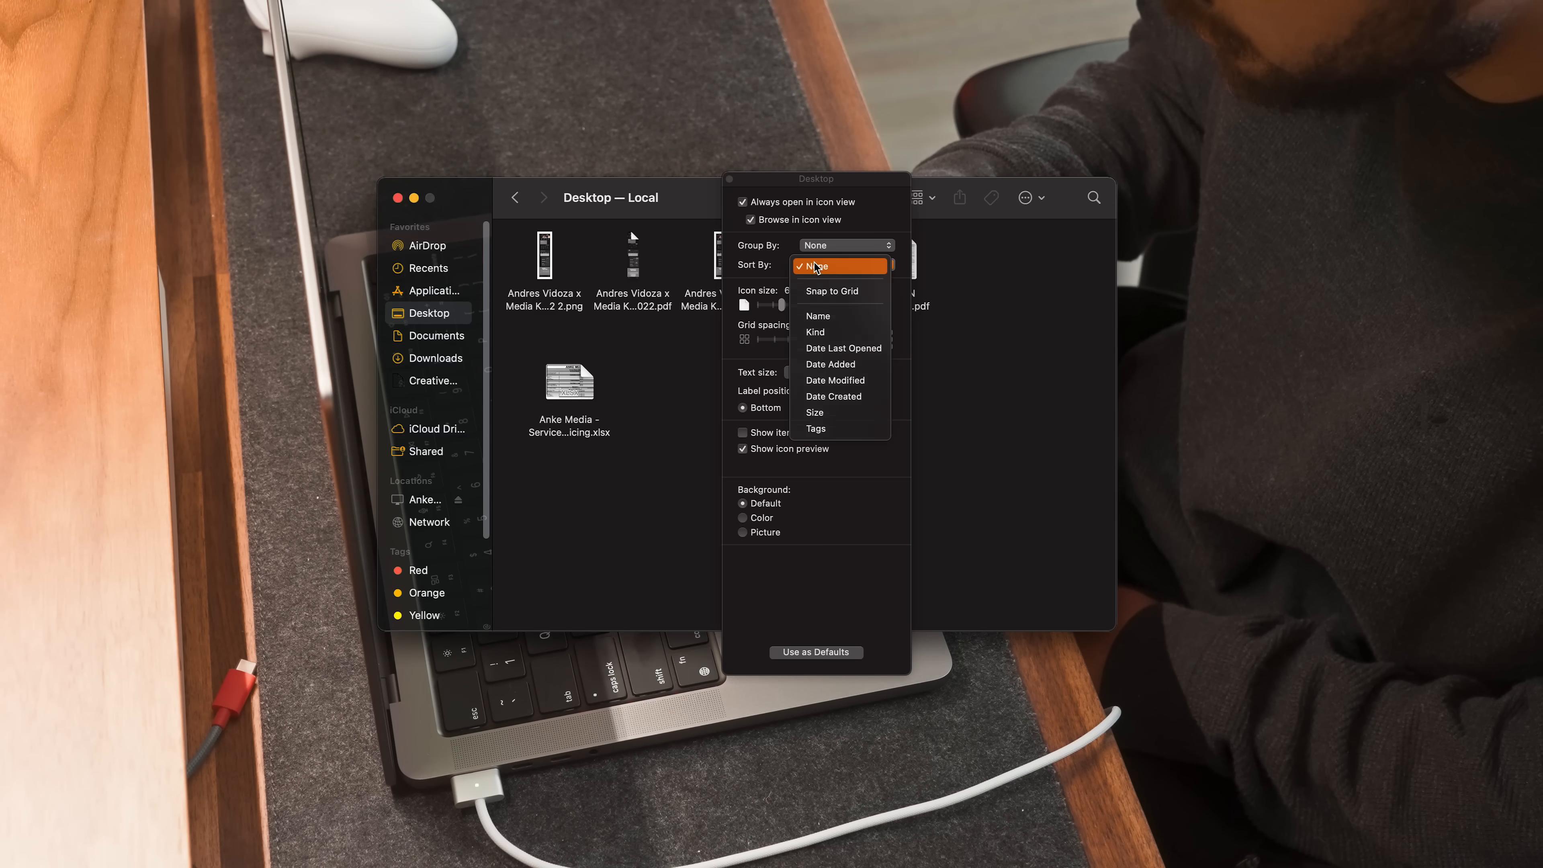
pyautogui.click(832, 290)
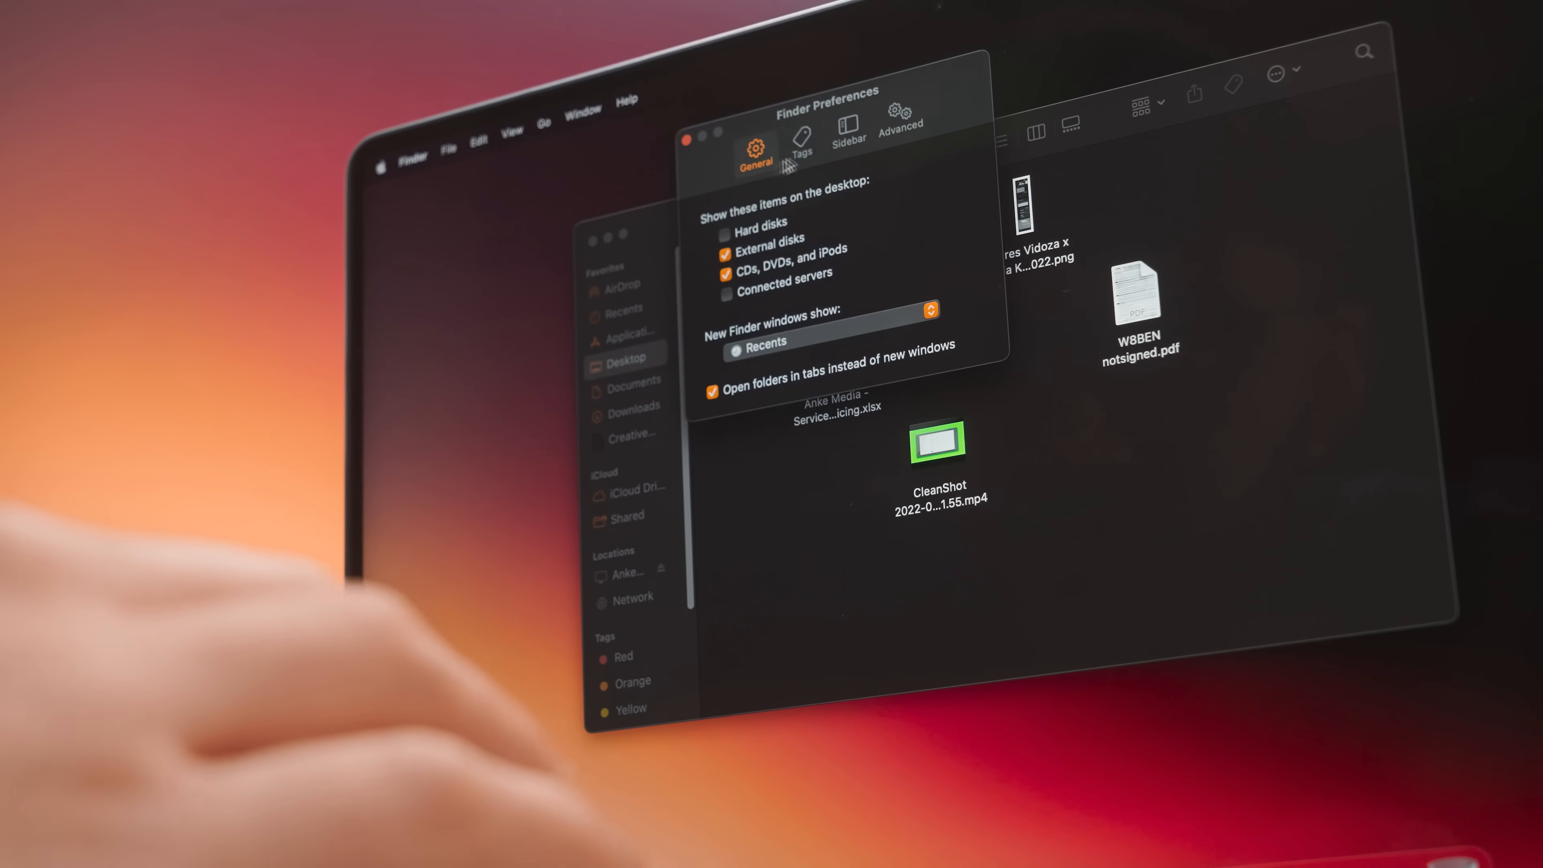
# Choose sidebar folders, create a Developer folder in home, and show the status bar.
pyautogui.click(846, 148)
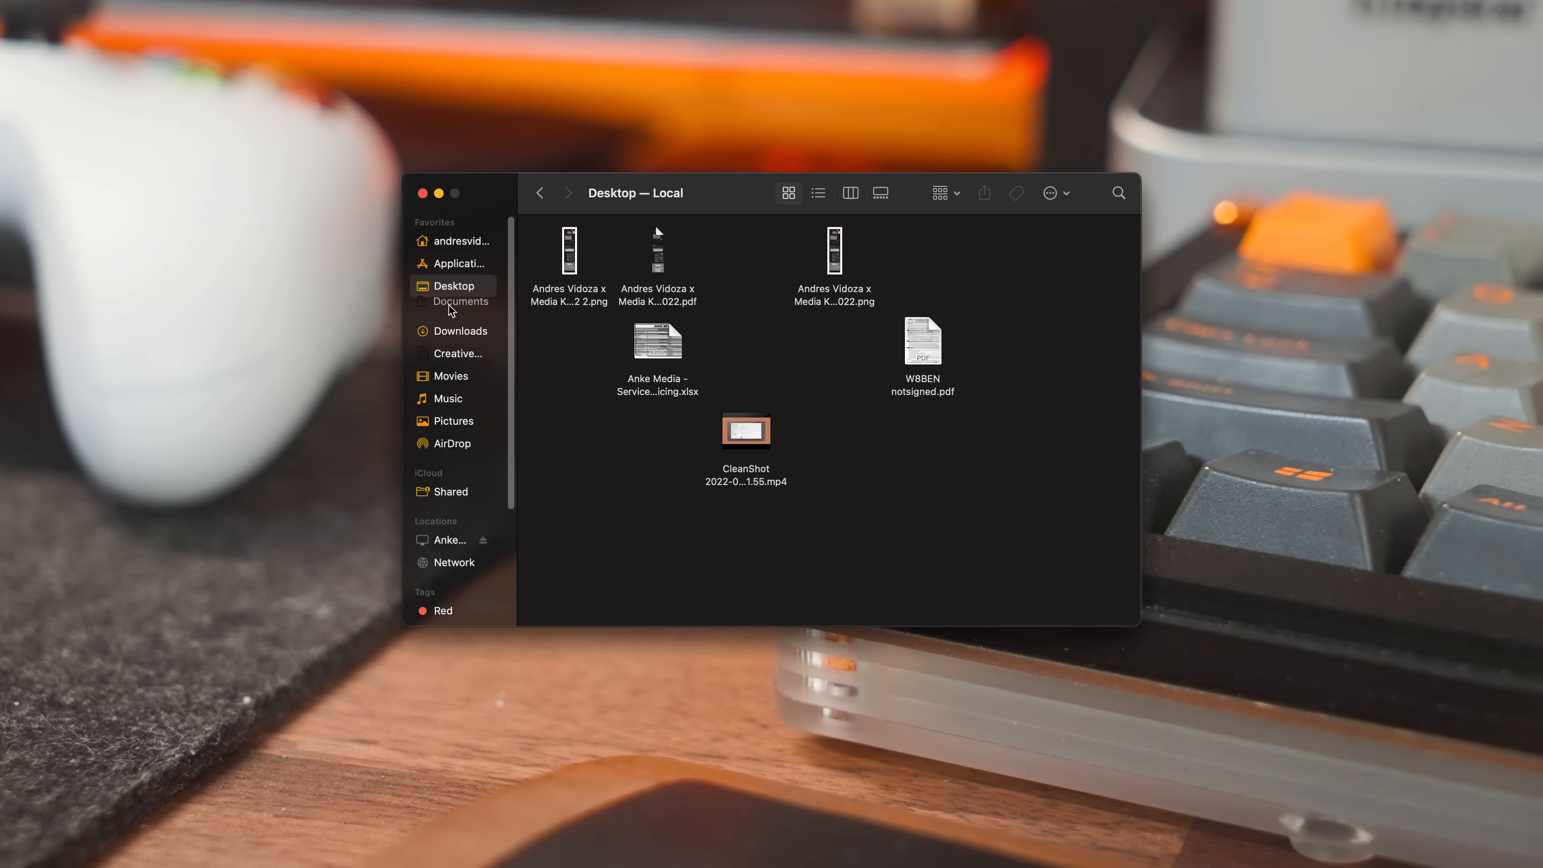
pyautogui.rightClick(749, 377)
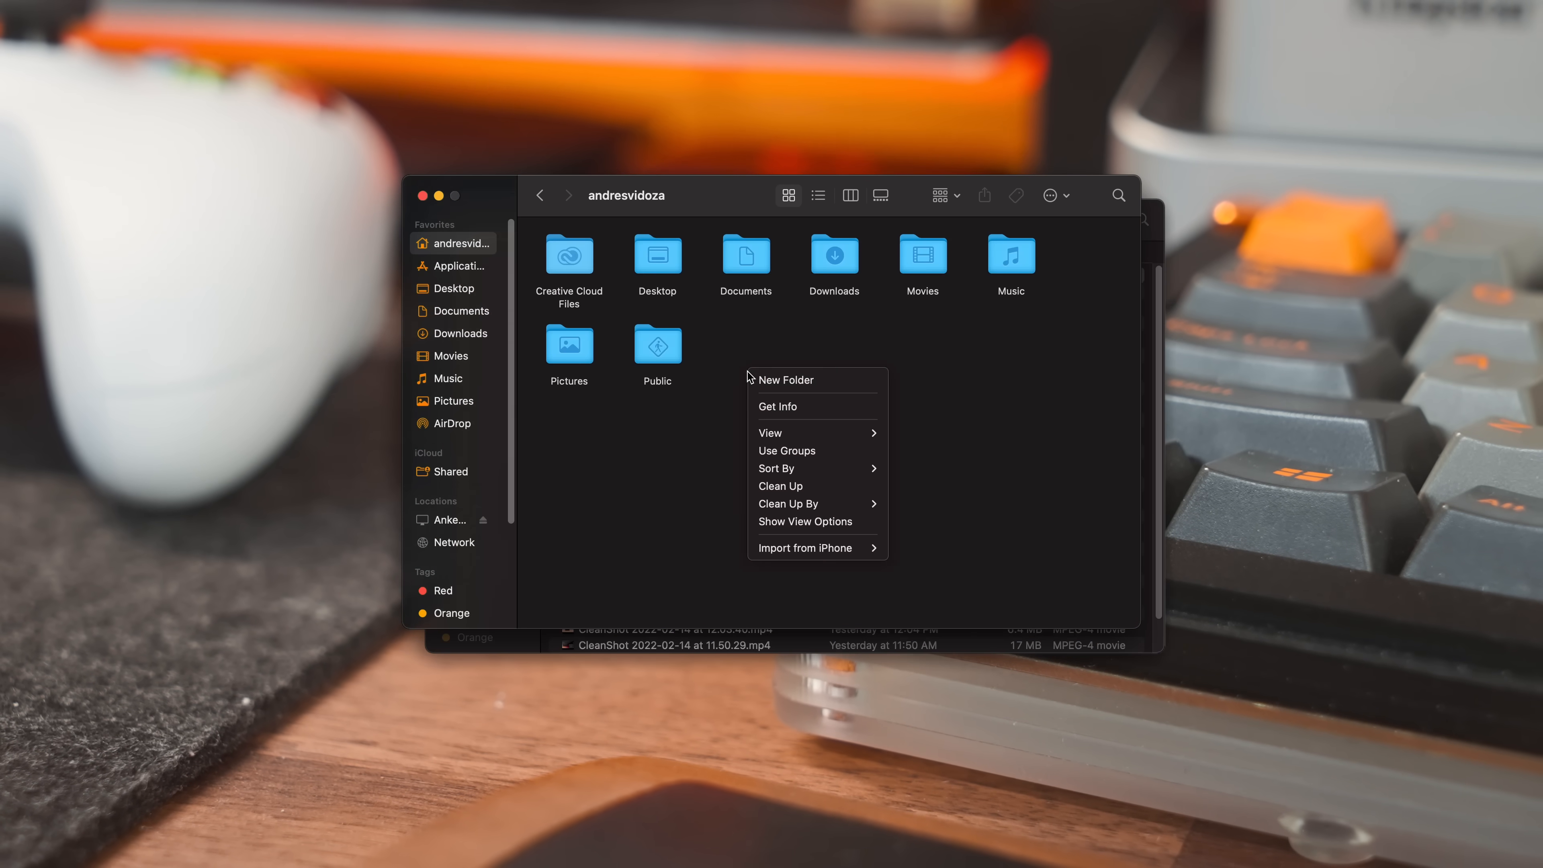
pyautogui.click(785, 378)
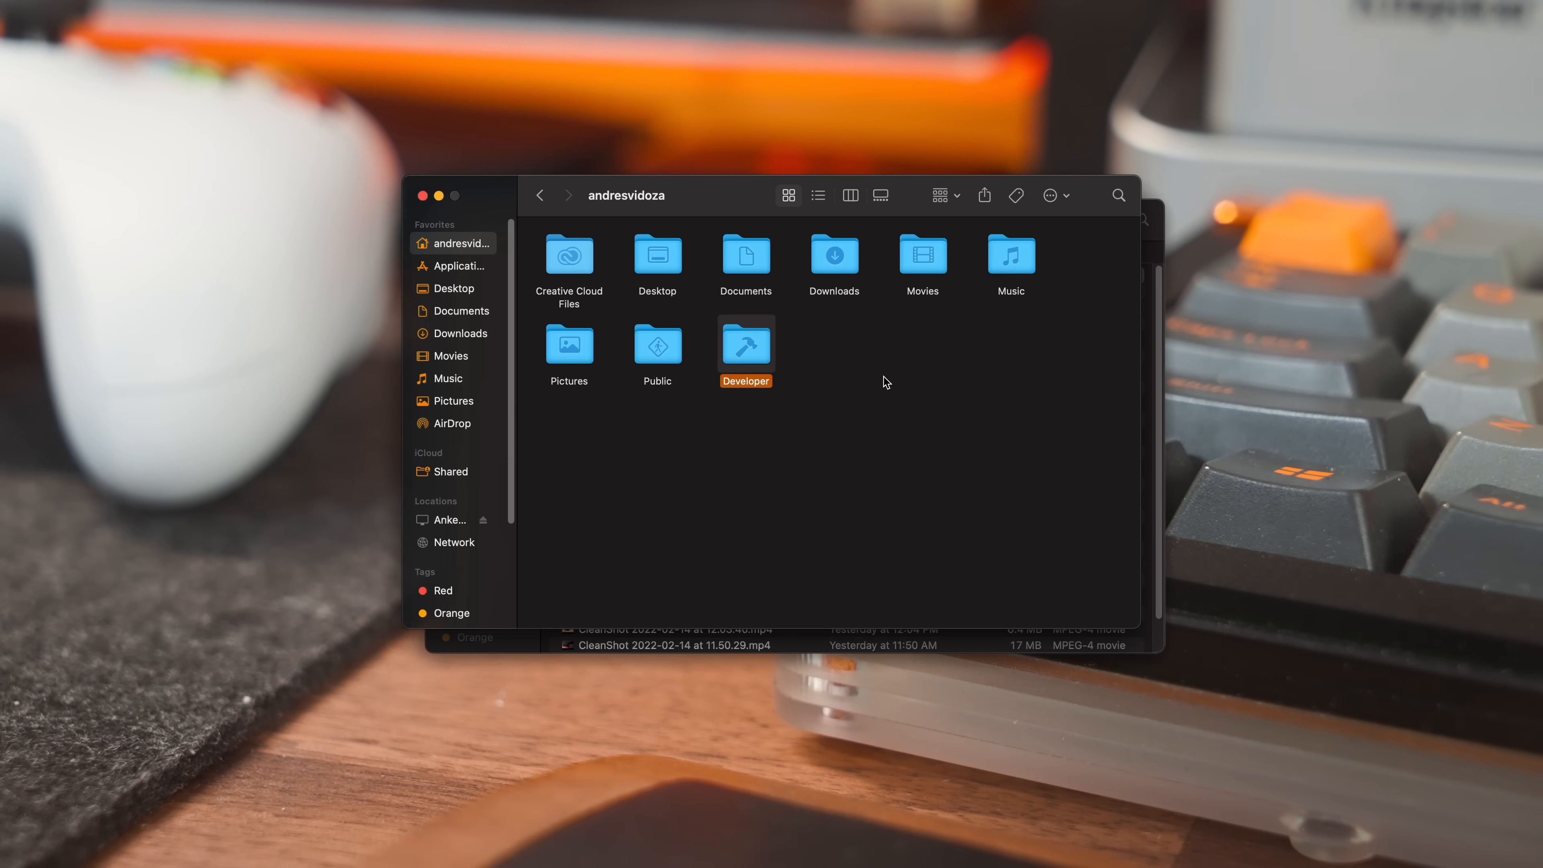
pyautogui.click(403, 112)
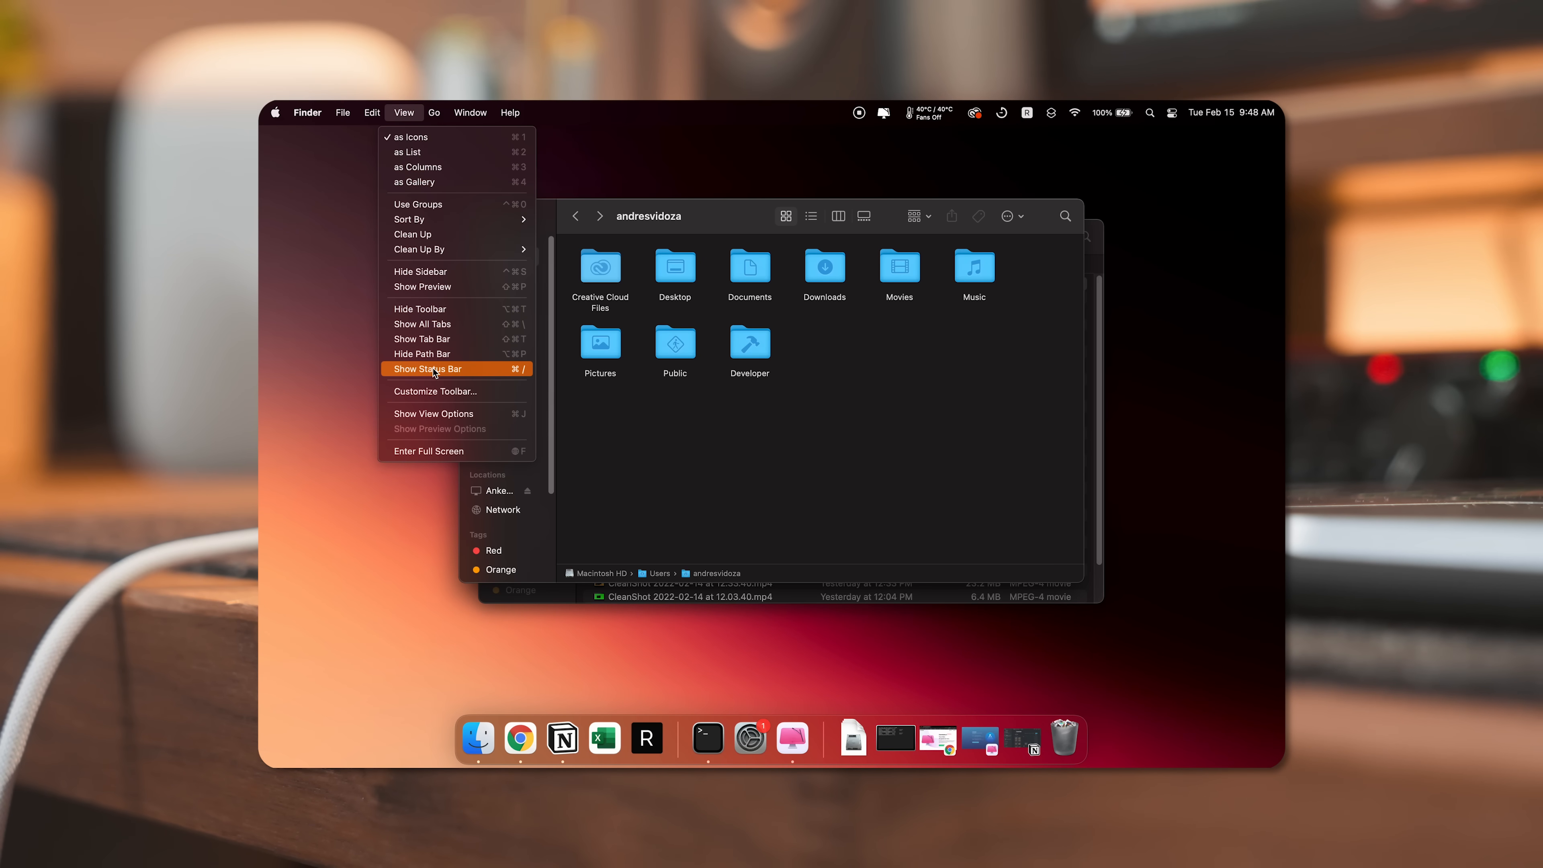
pyautogui.click(427, 368)
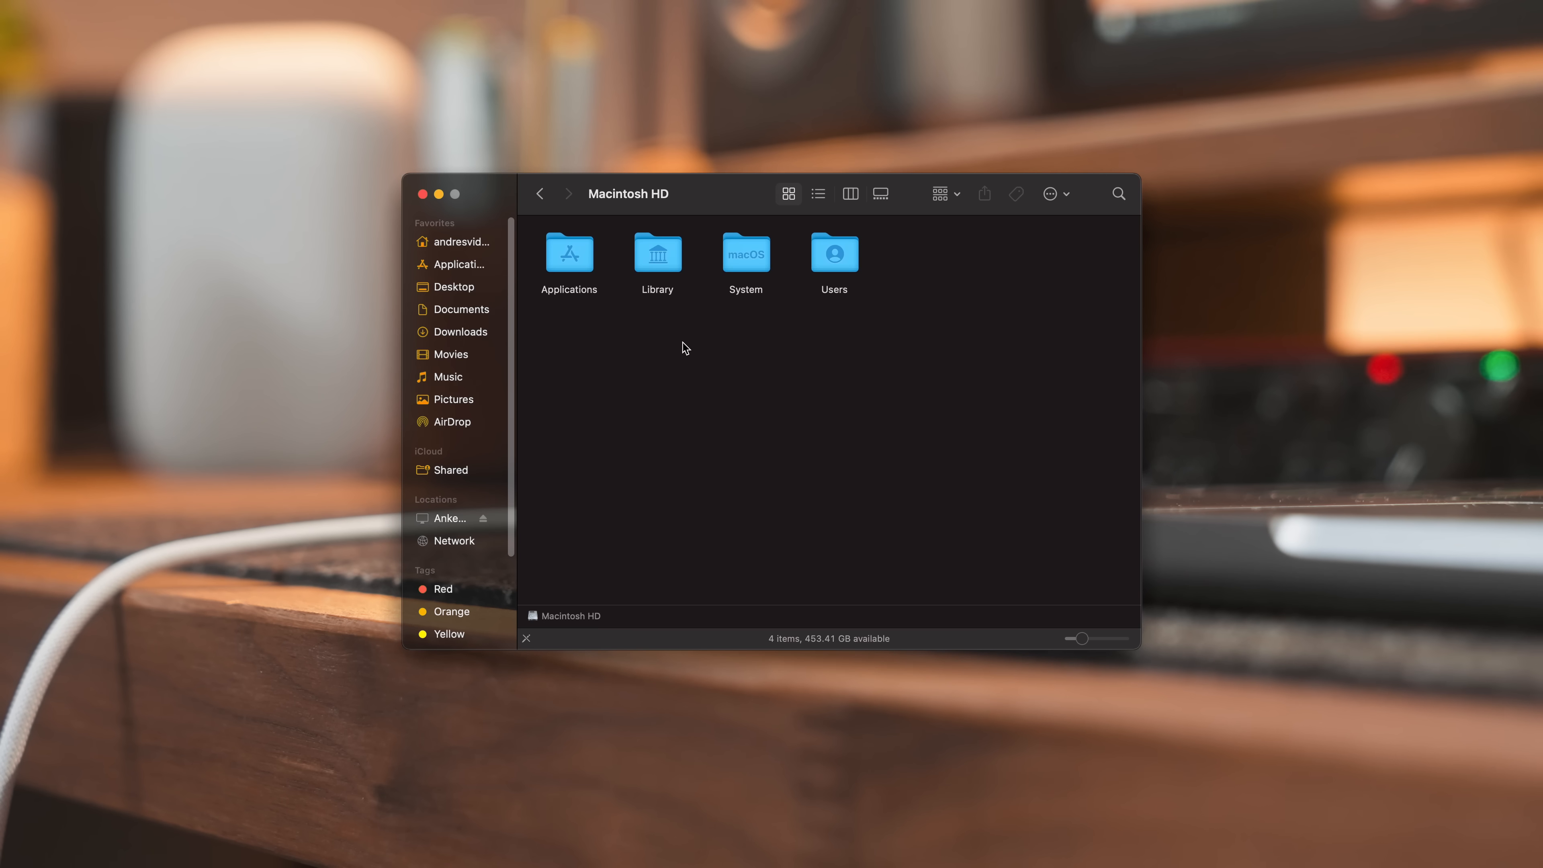
# Set the W8BEN notsigned PDF to always open with the chosen application.
pyautogui.click(451, 286)
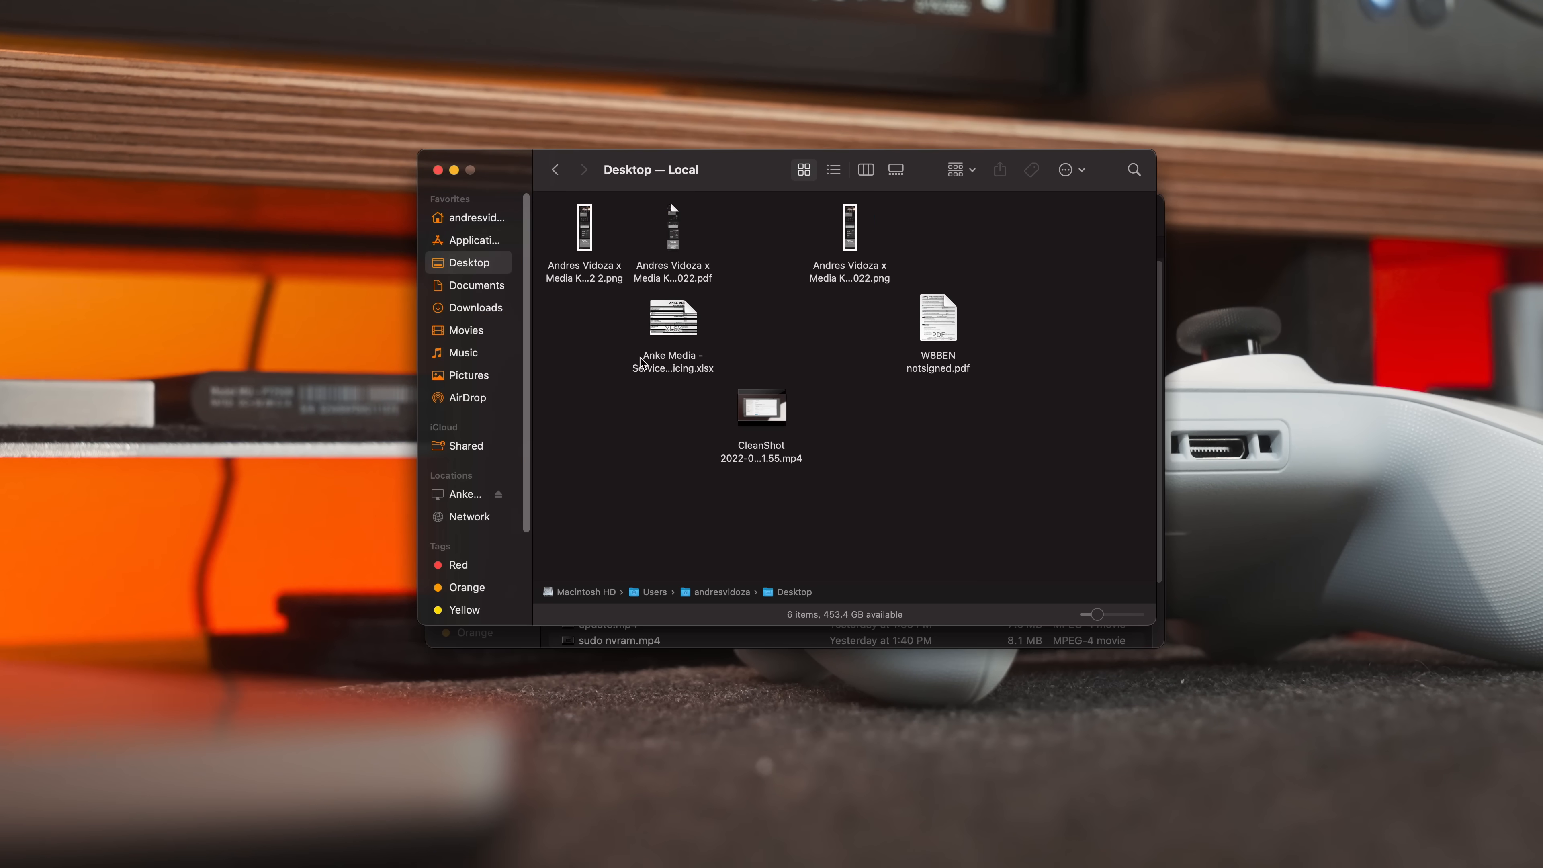
pyautogui.rightClick(935, 317)
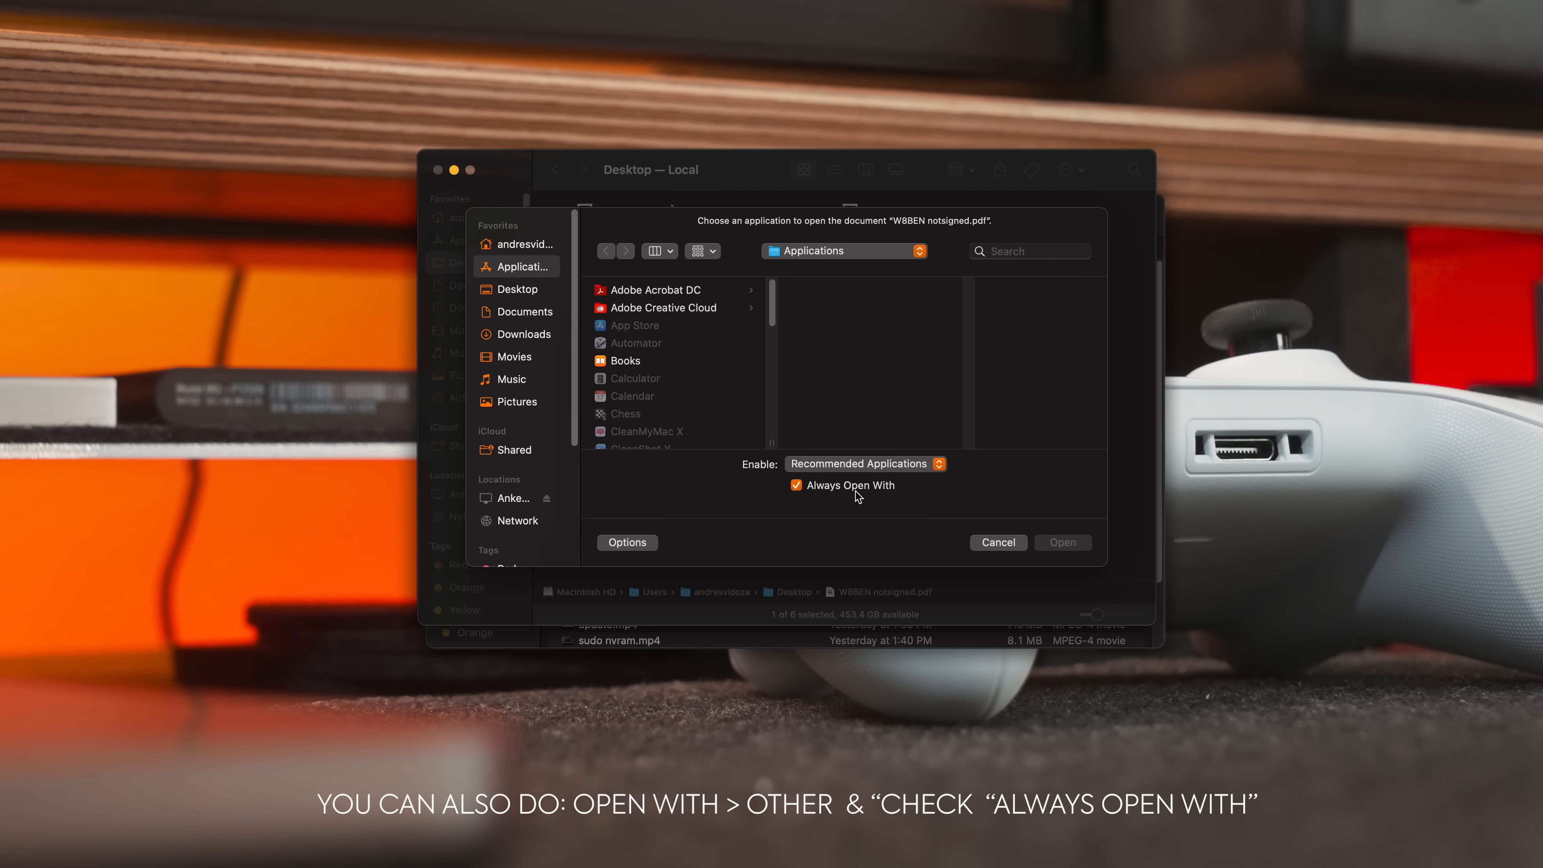
pyautogui.click(661, 289)
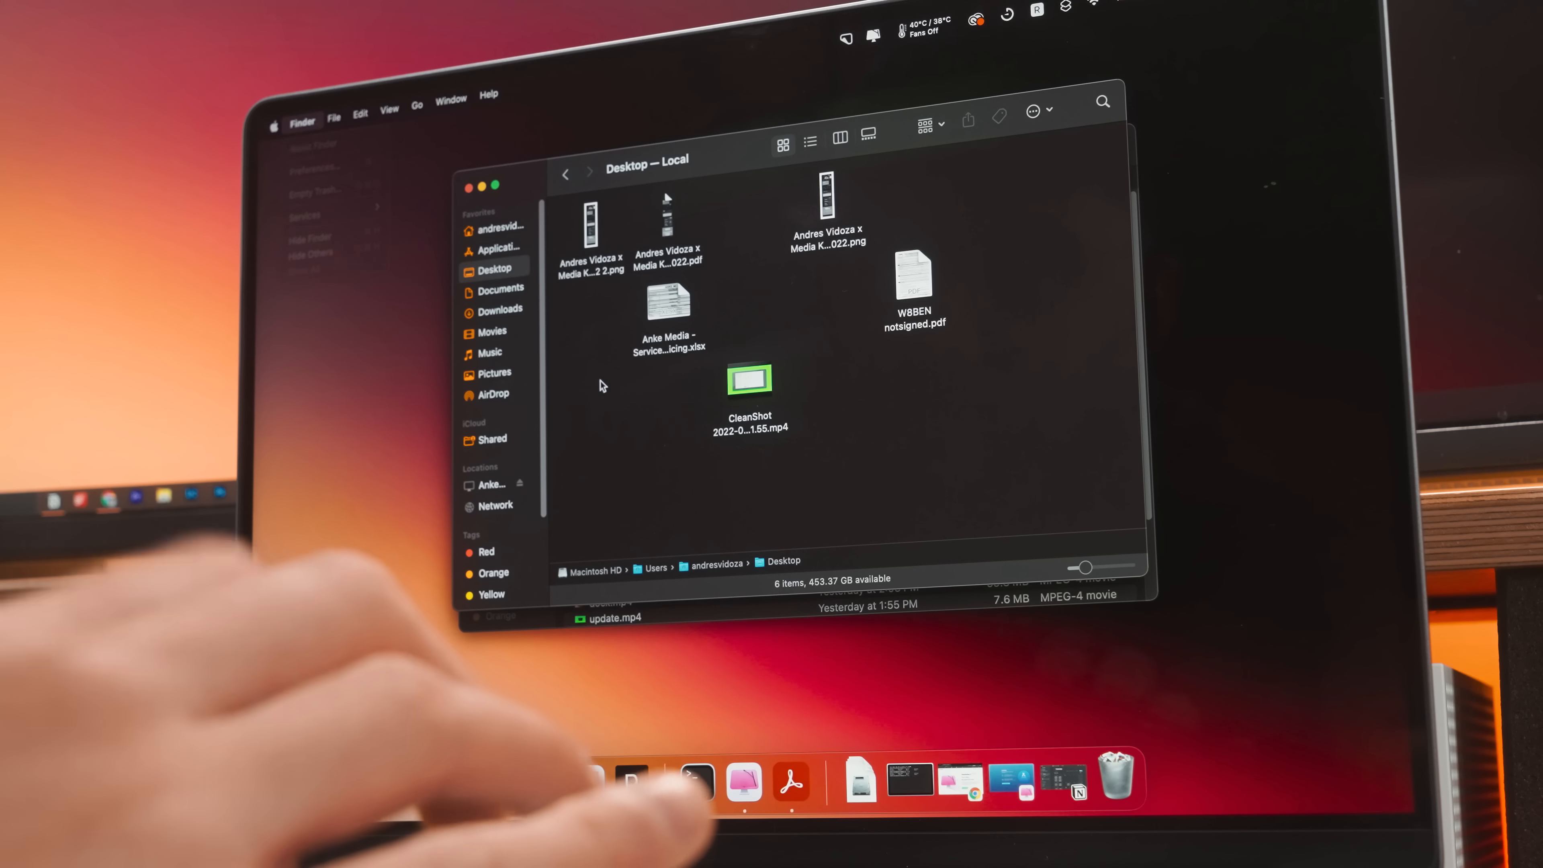
# Make new Finder windows show home, open folders in windows not tabs, and show hard disks on the desktop.
pyautogui.click(303, 119)
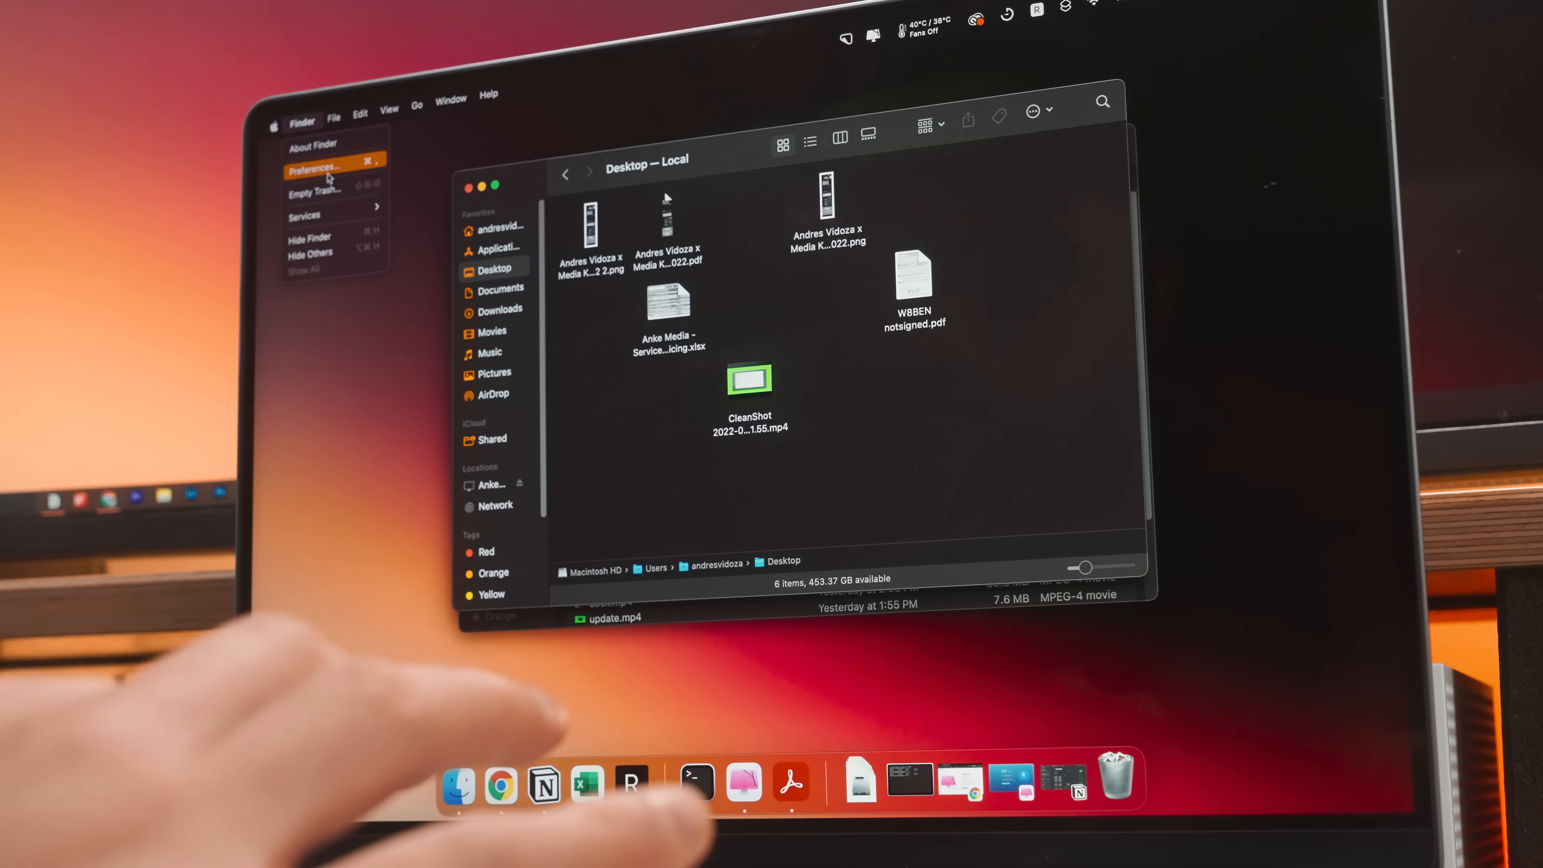
pyautogui.click(313, 168)
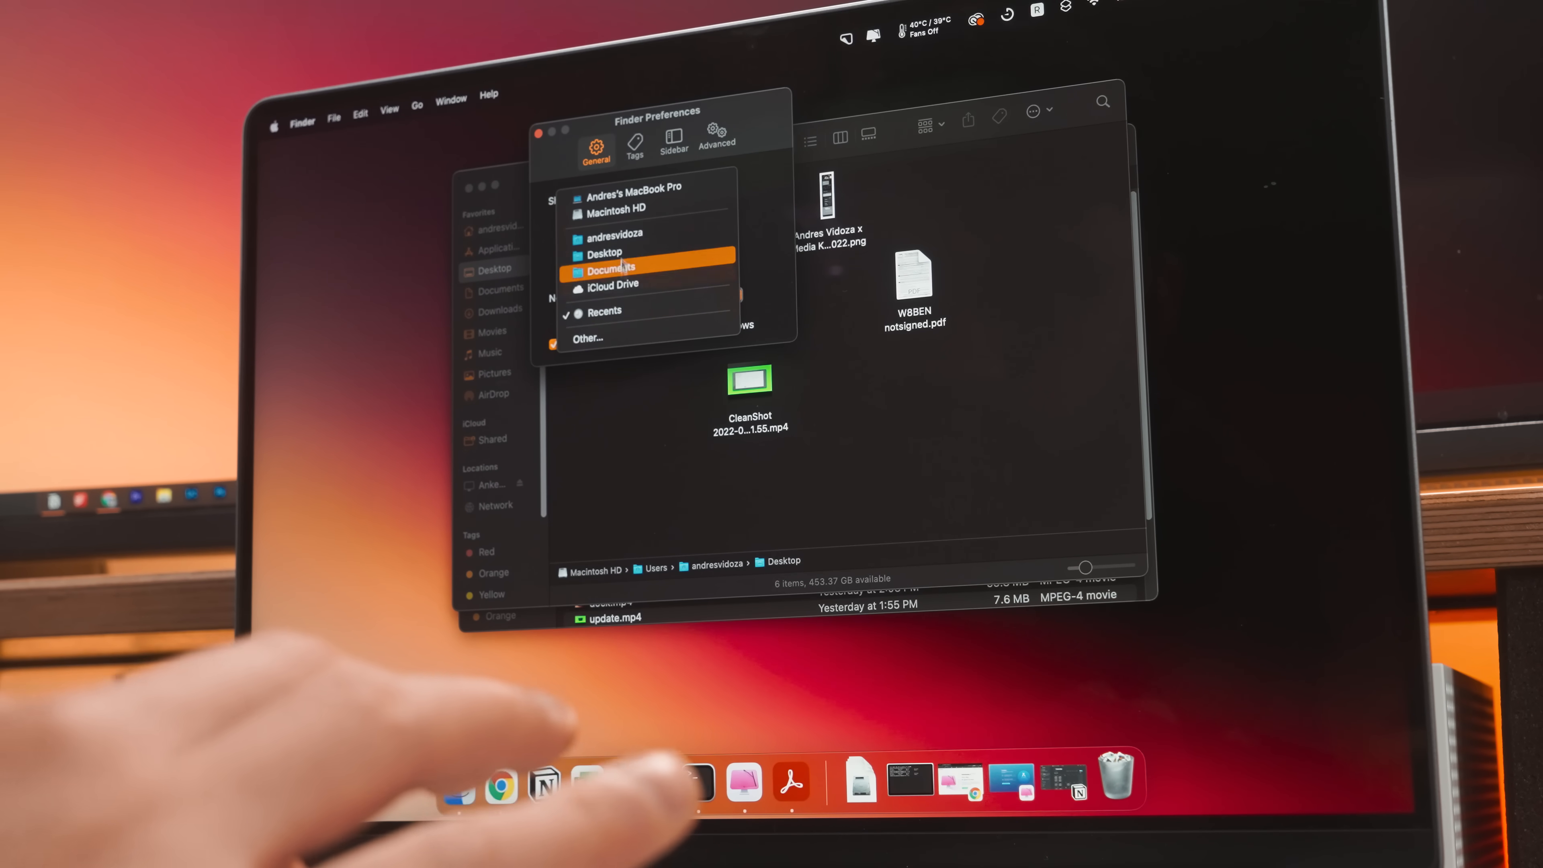
pyautogui.click(613, 236)
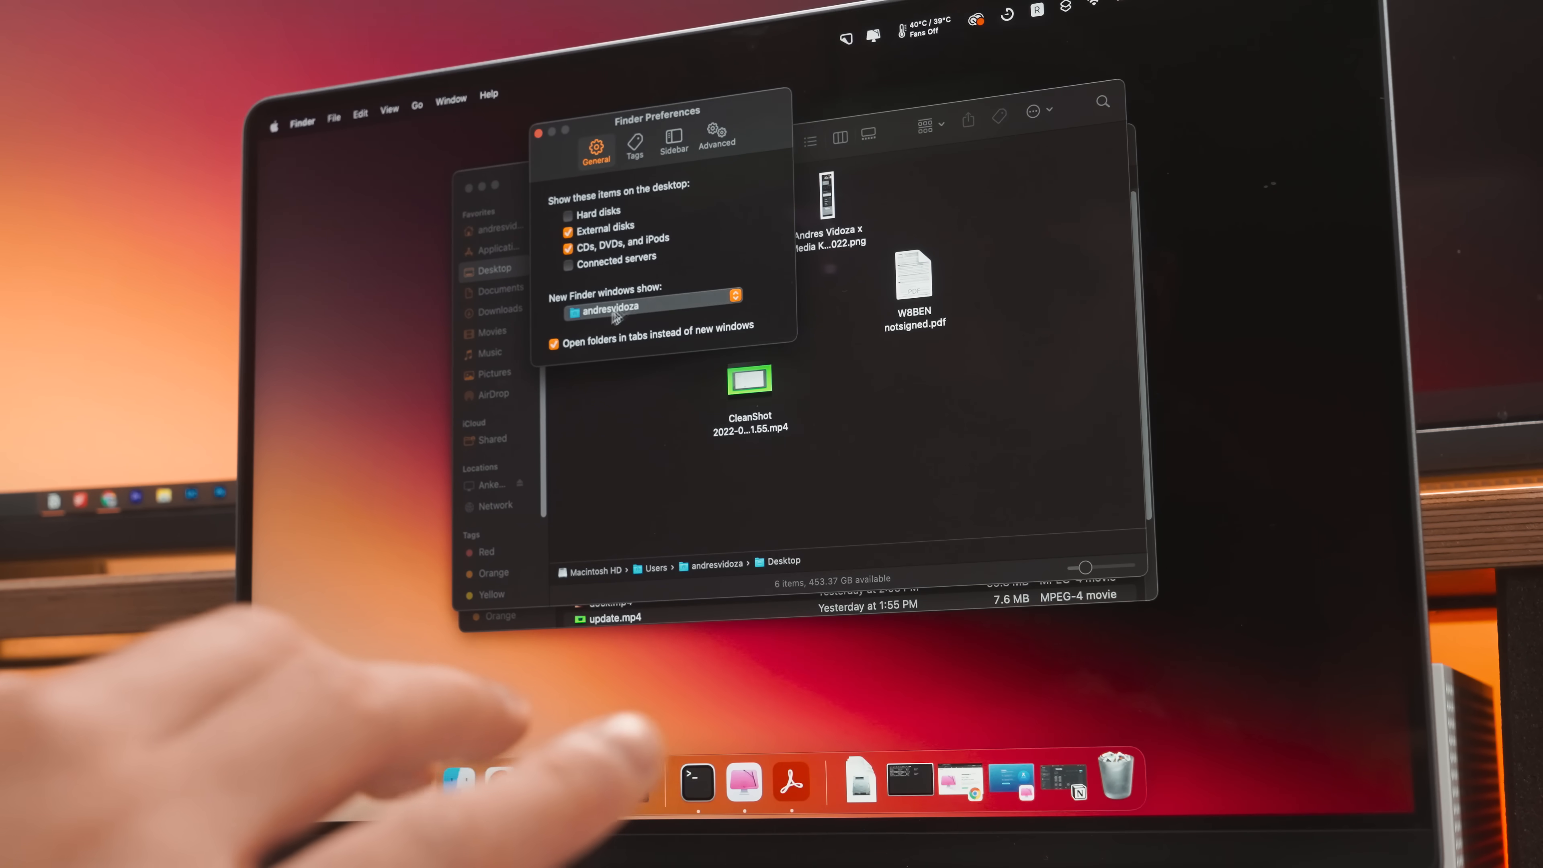
pyautogui.click(554, 343)
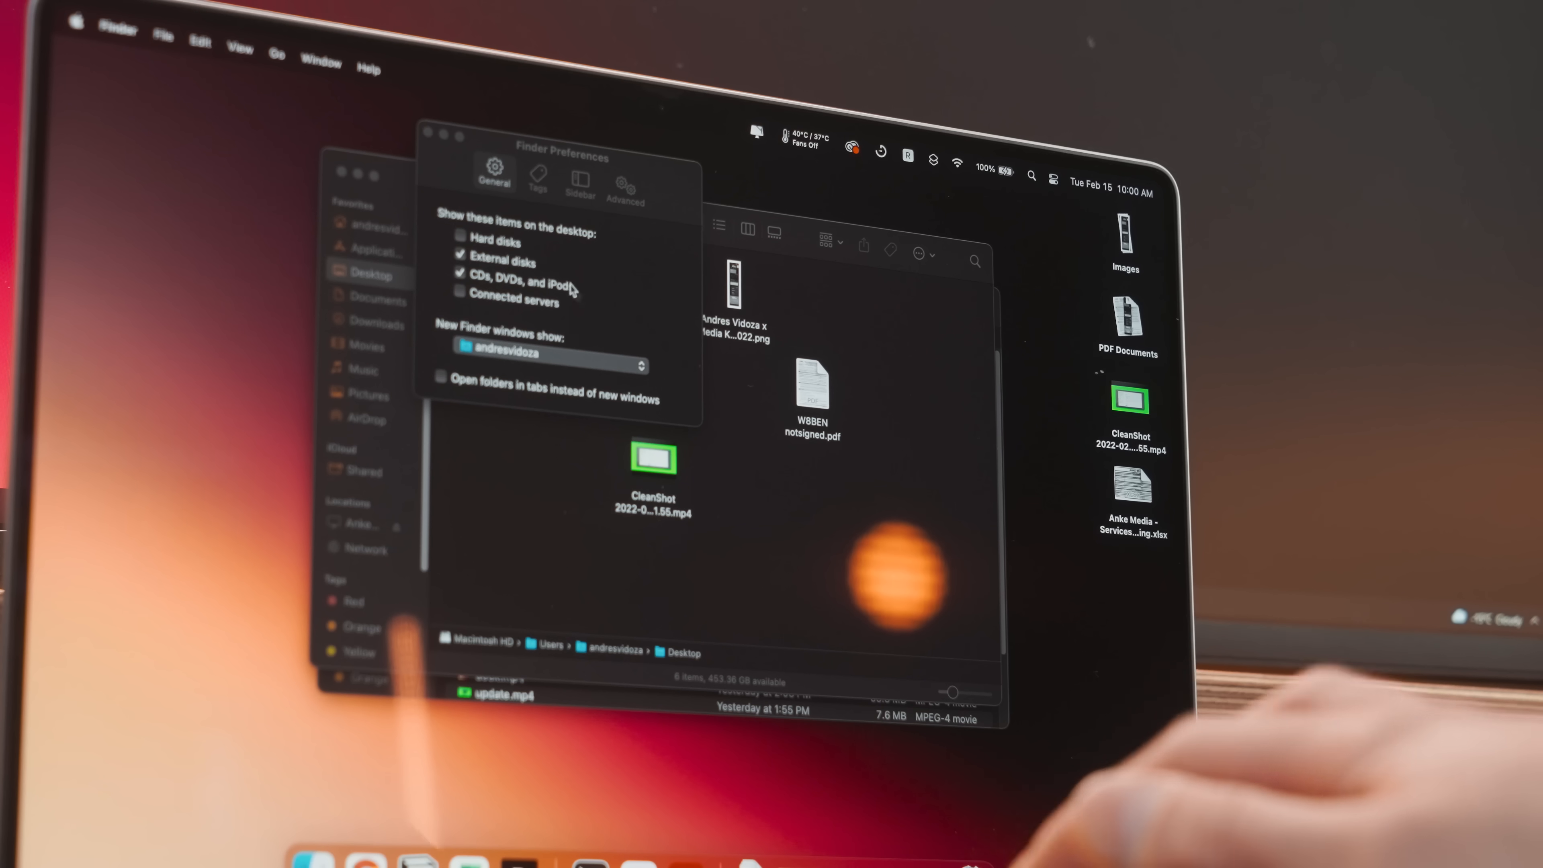
pyautogui.click(460, 241)
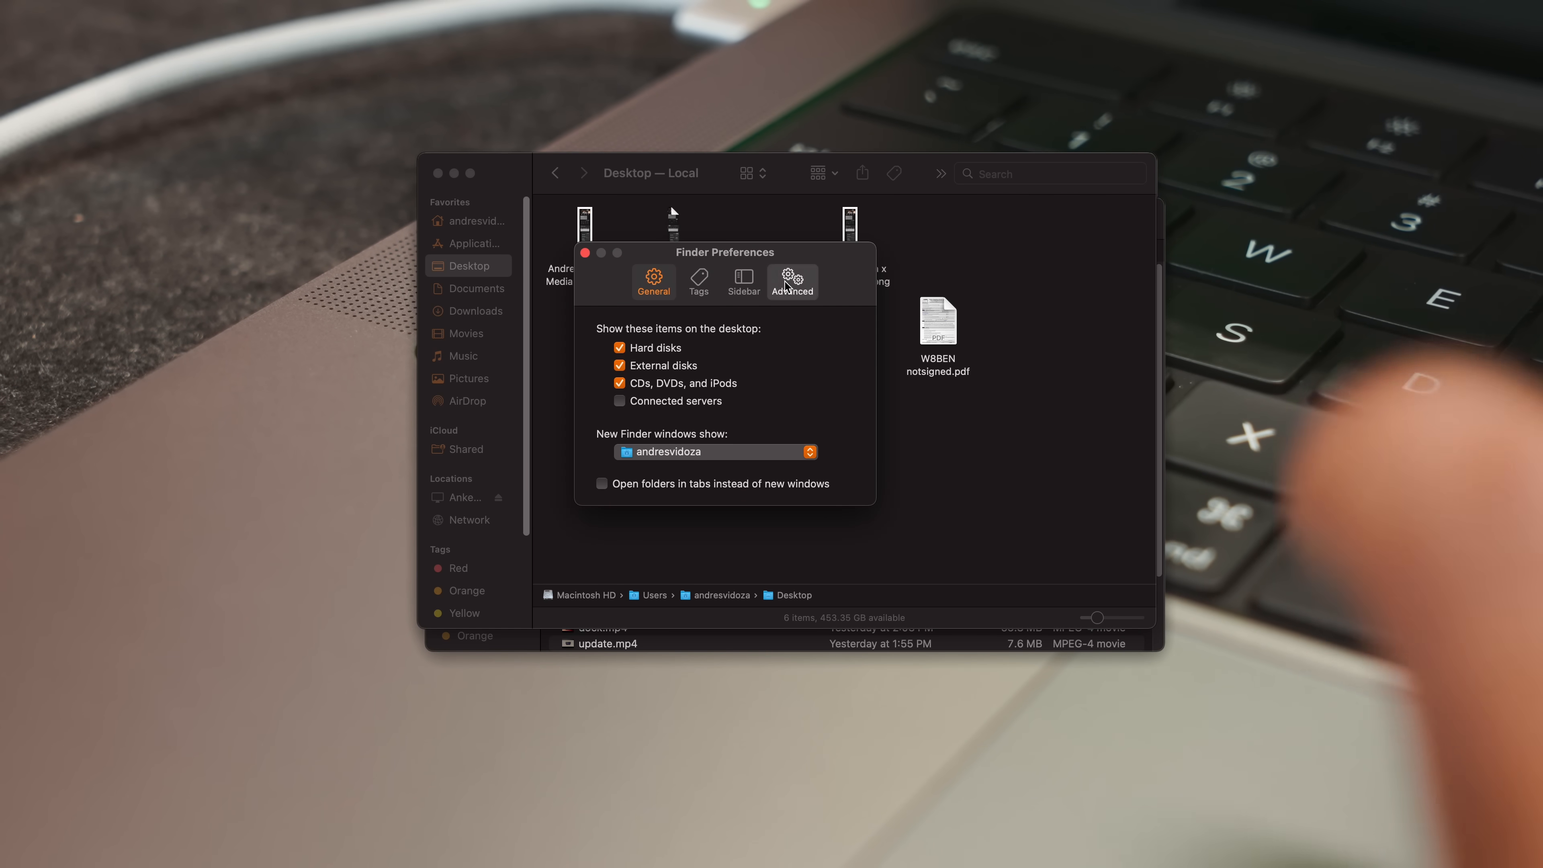
# Set Finder's Advanced search scope to Search the Current Folder.
pyautogui.click(791, 283)
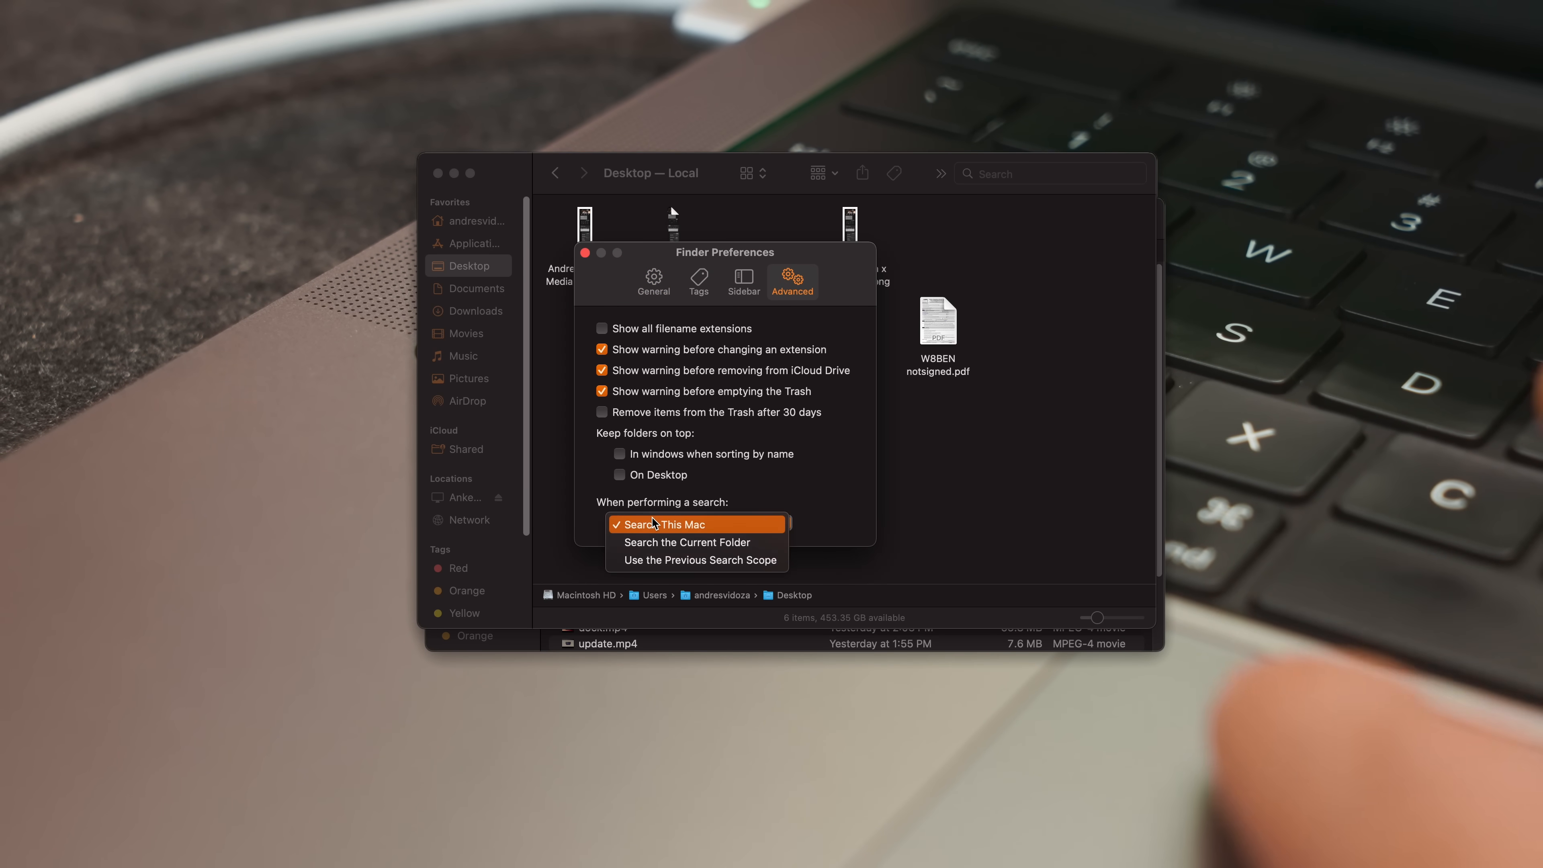
pyautogui.click(686, 542)
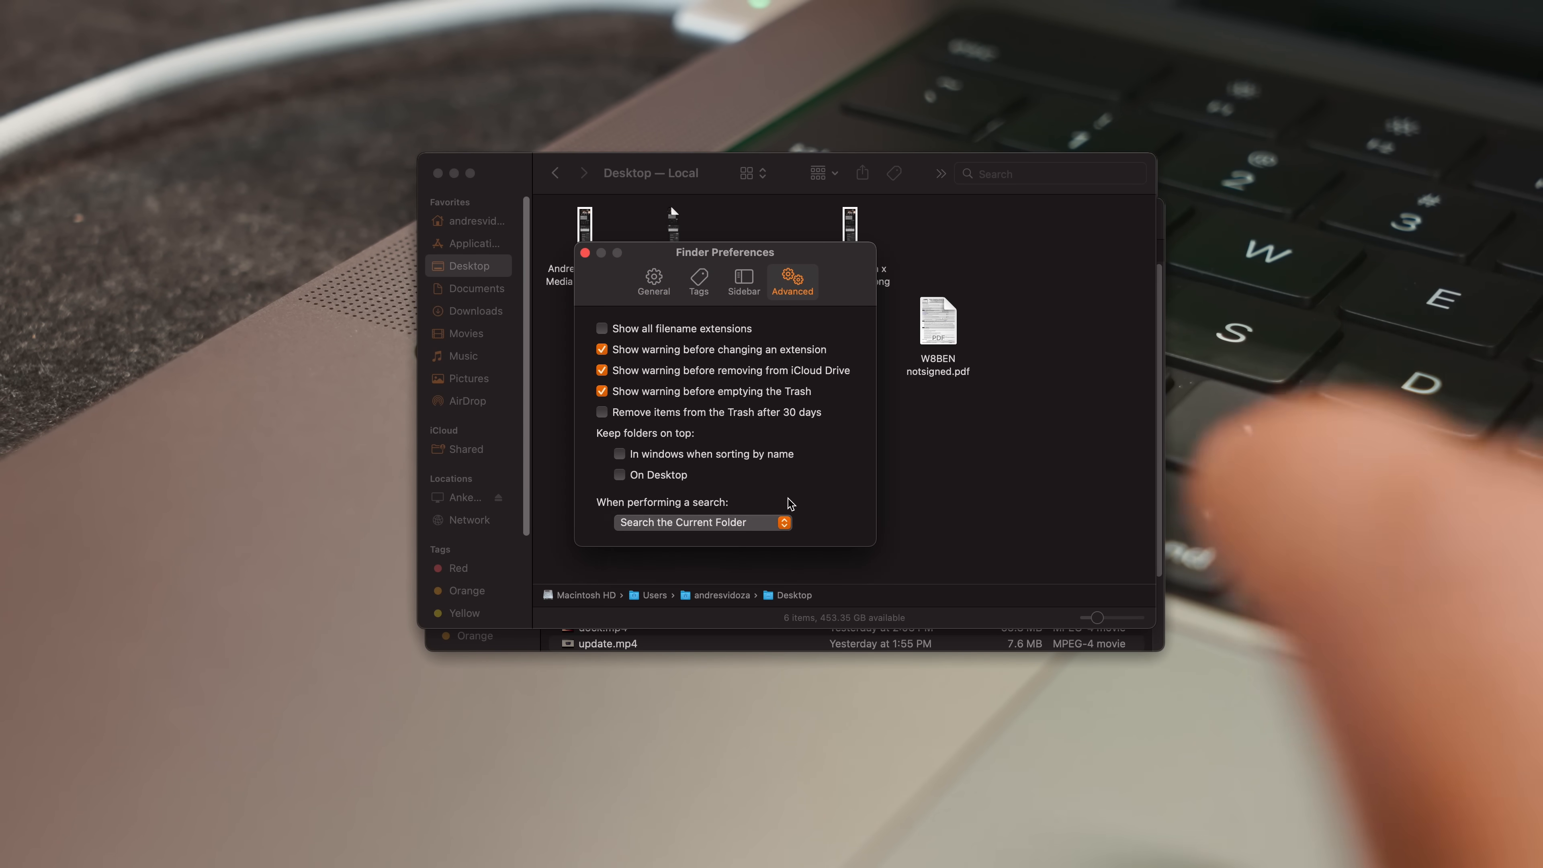
pyautogui.click(866, 382)
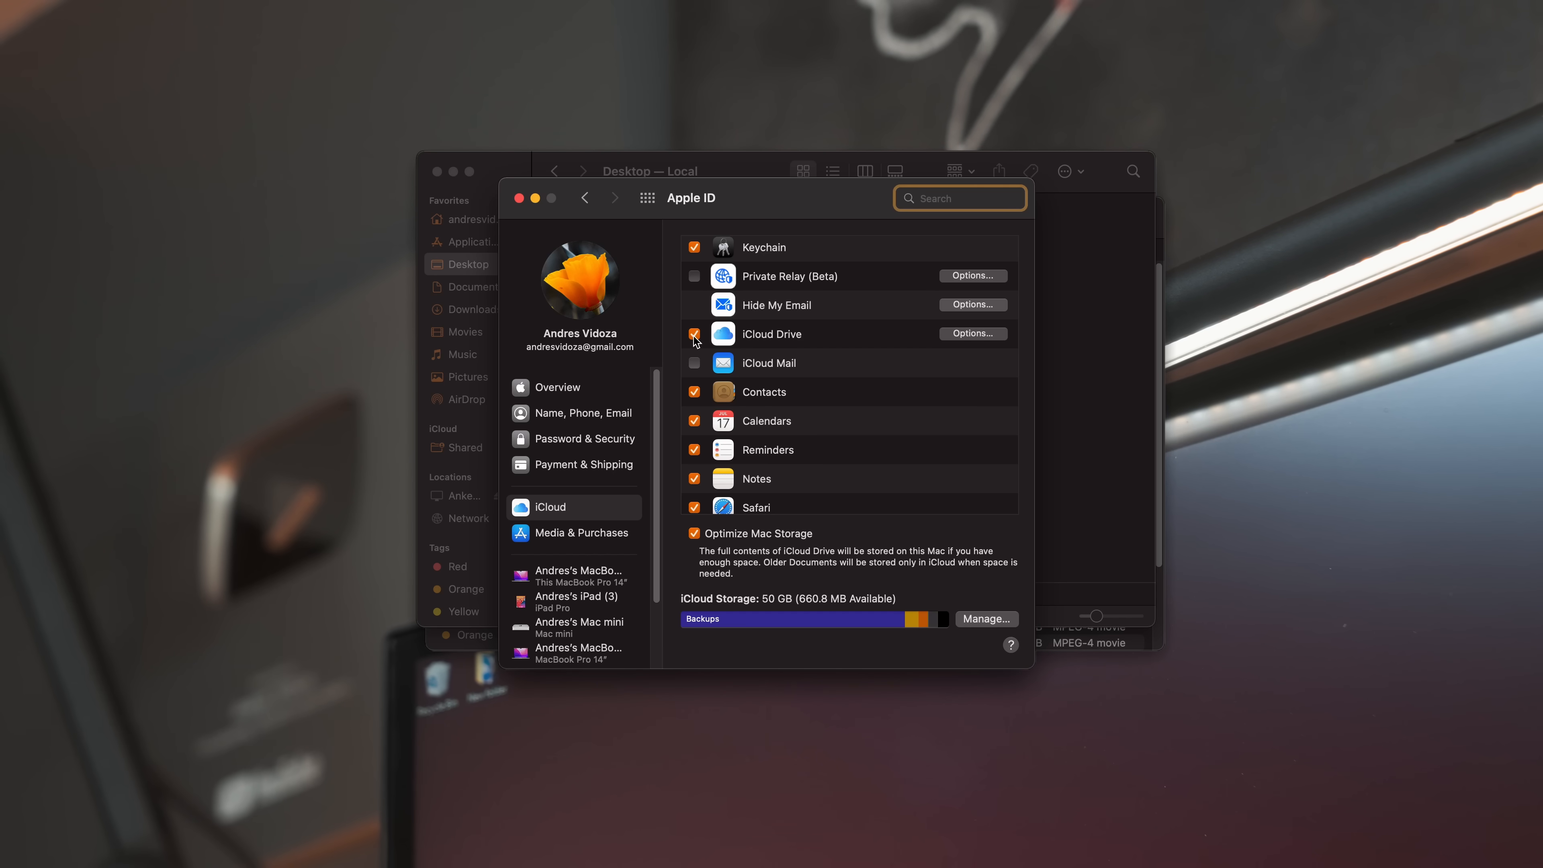
# Confirm removing iCloud Drive documents from this Mac.
pyautogui.click(693, 333)
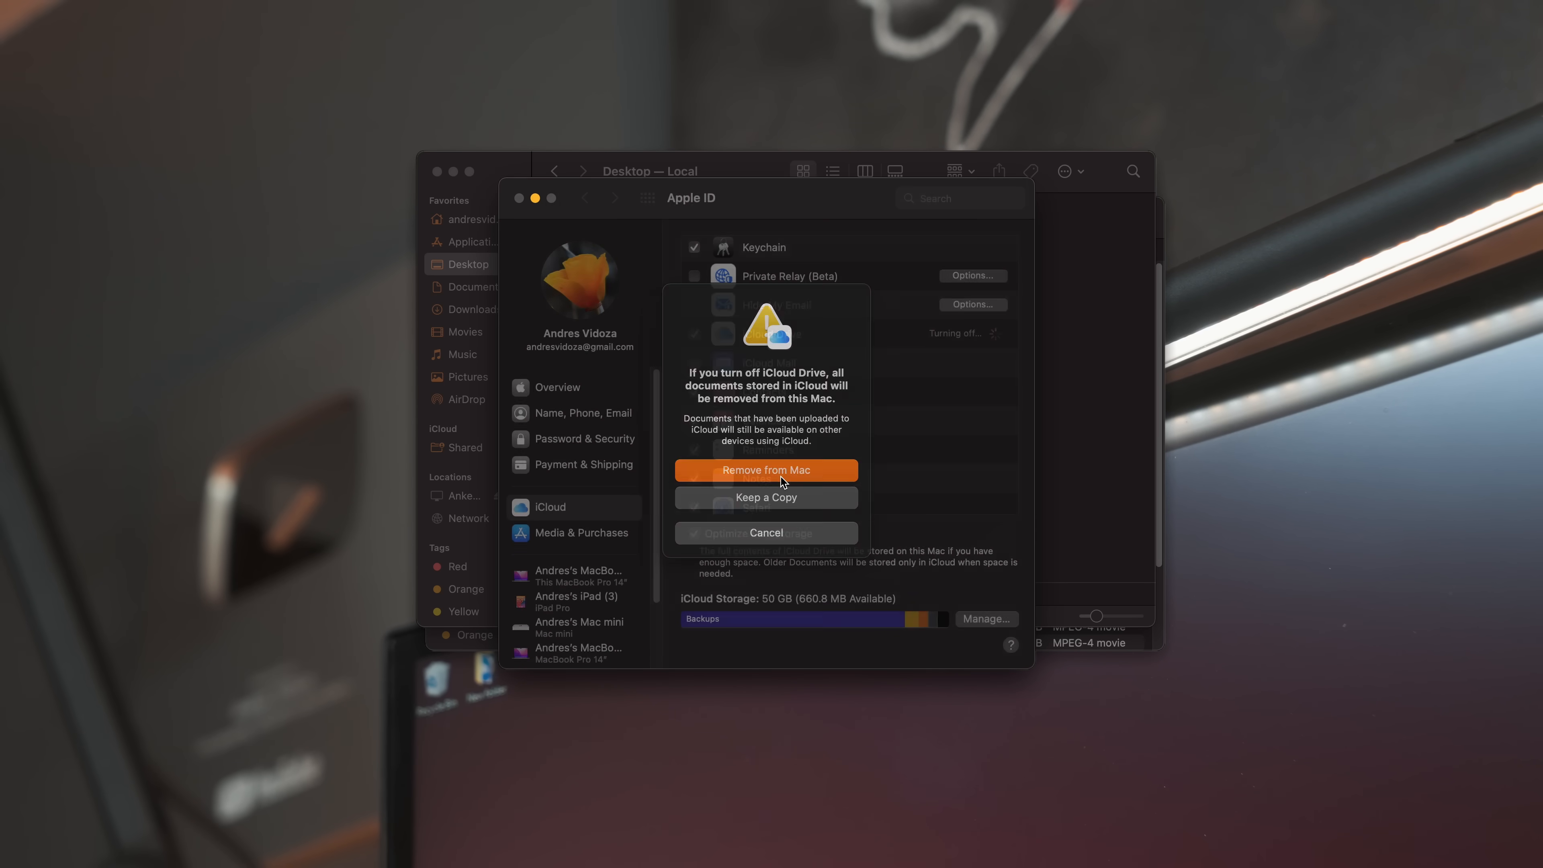